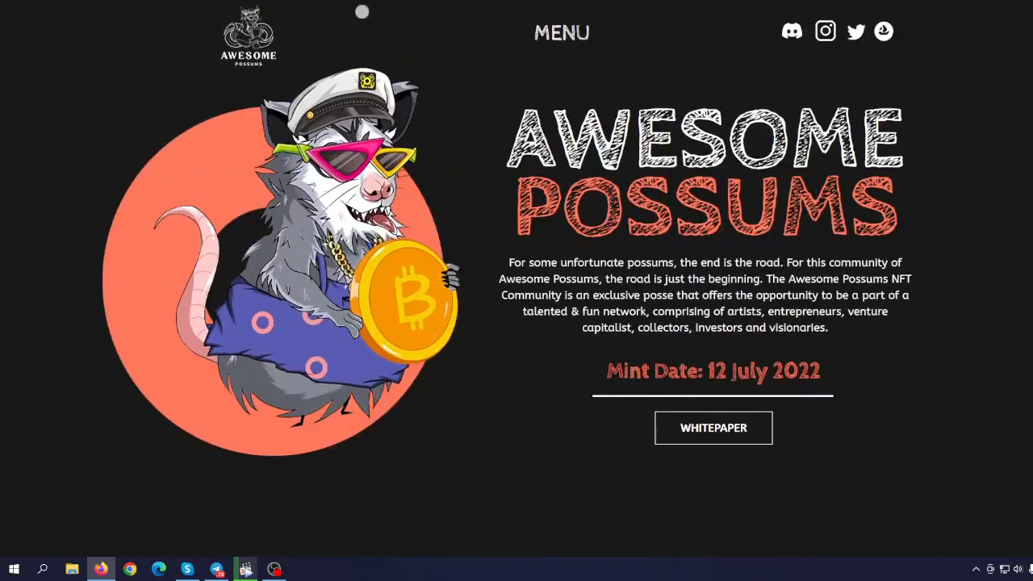
Step: Scroll the homepage past The Project section to the founder's profile and quote
click(824, 30)
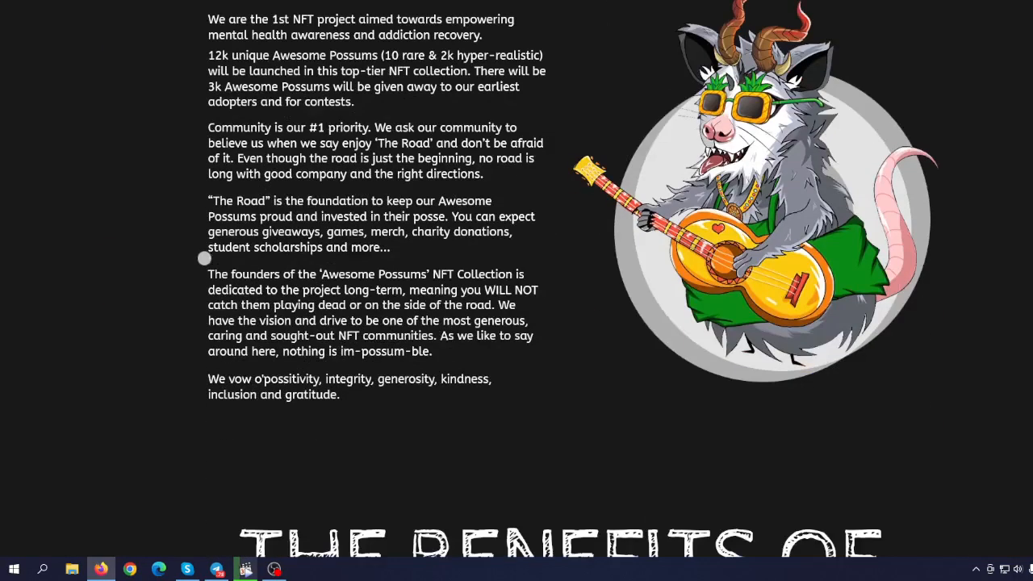
scroll(down, 3)
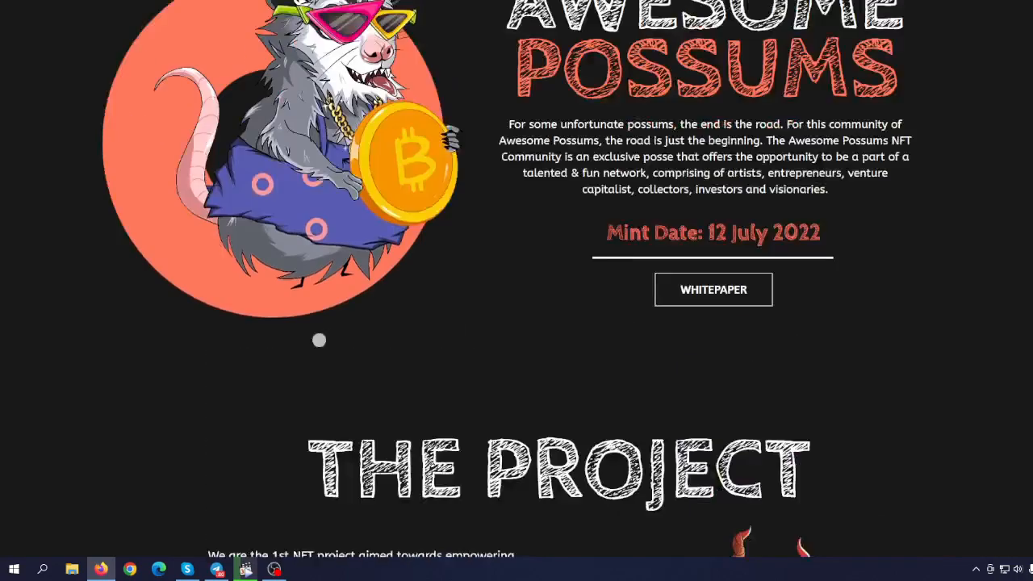
scroll(up, 3)
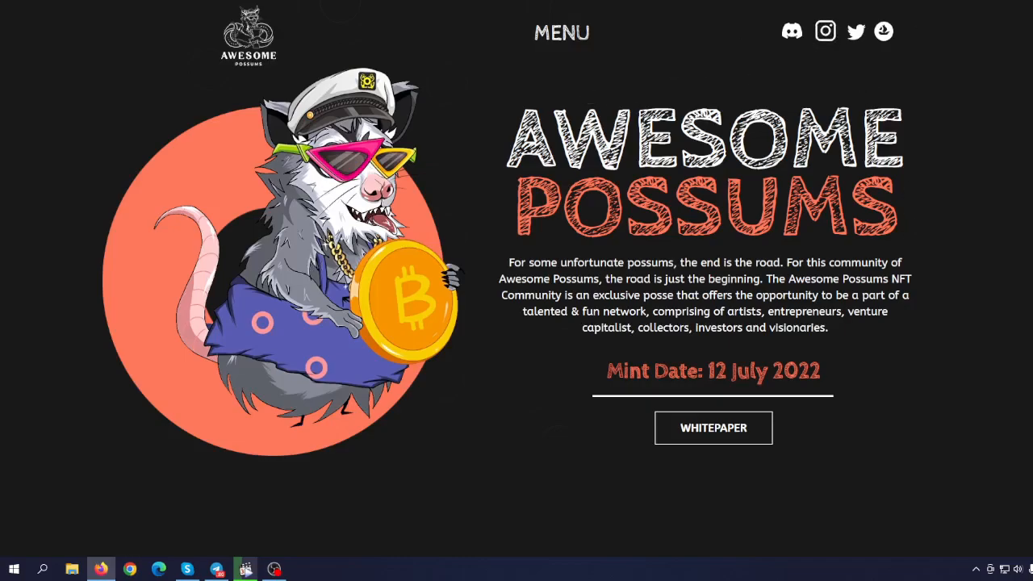
scroll(down, 3)
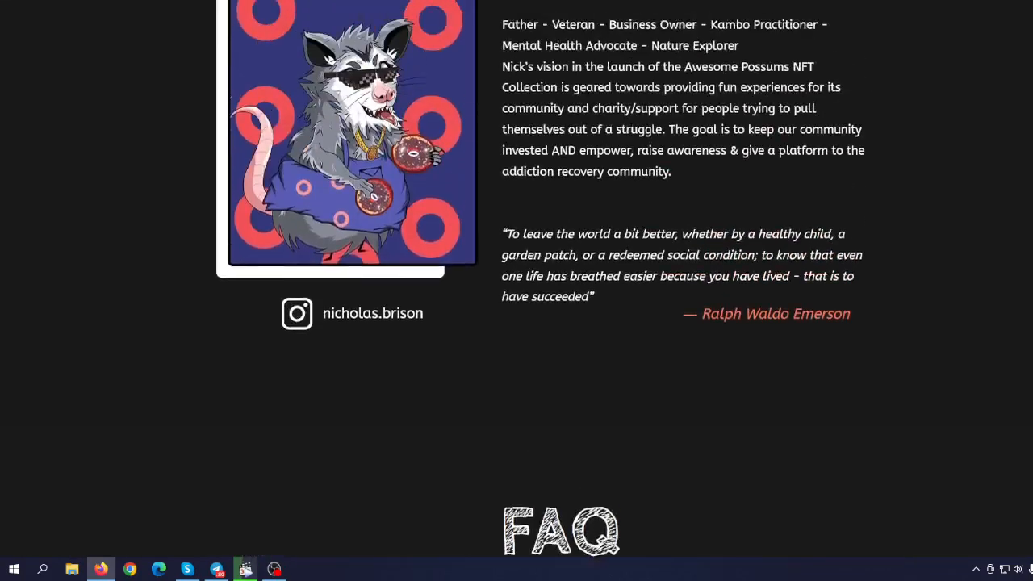
scroll(up, 3)
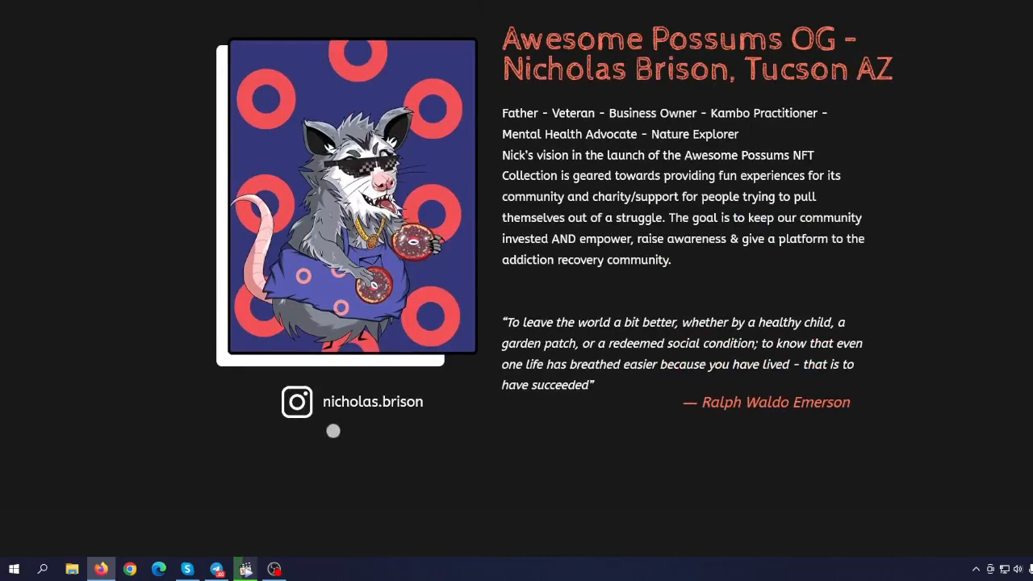
mouse_move(360, 398)
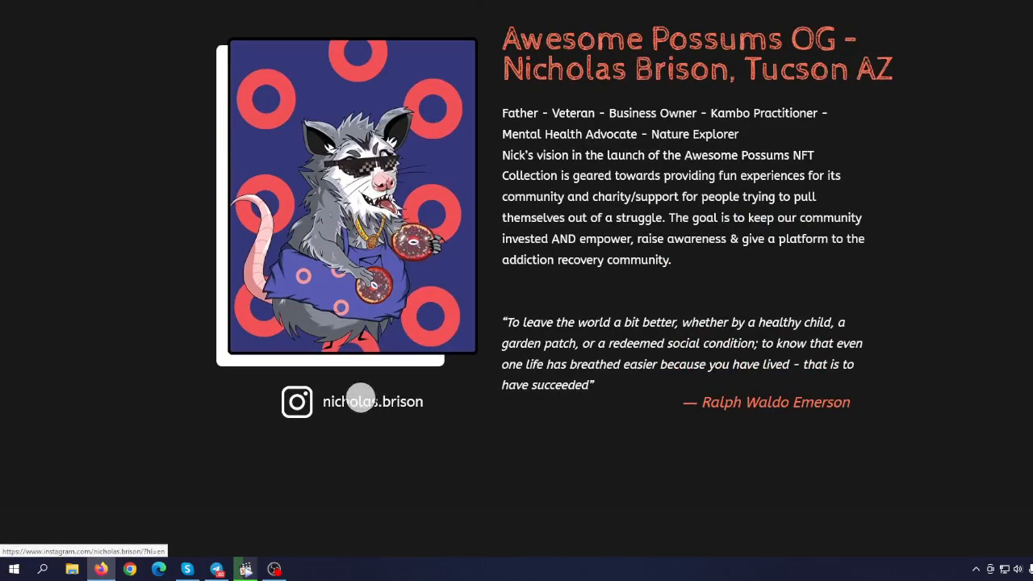
mouse_move(471, 453)
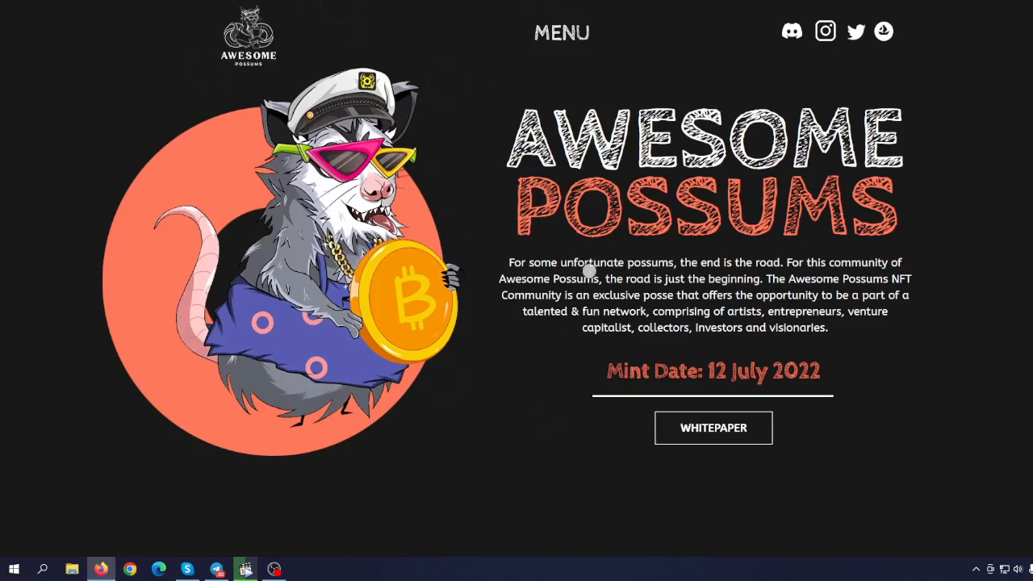
mouse_move(663, 310)
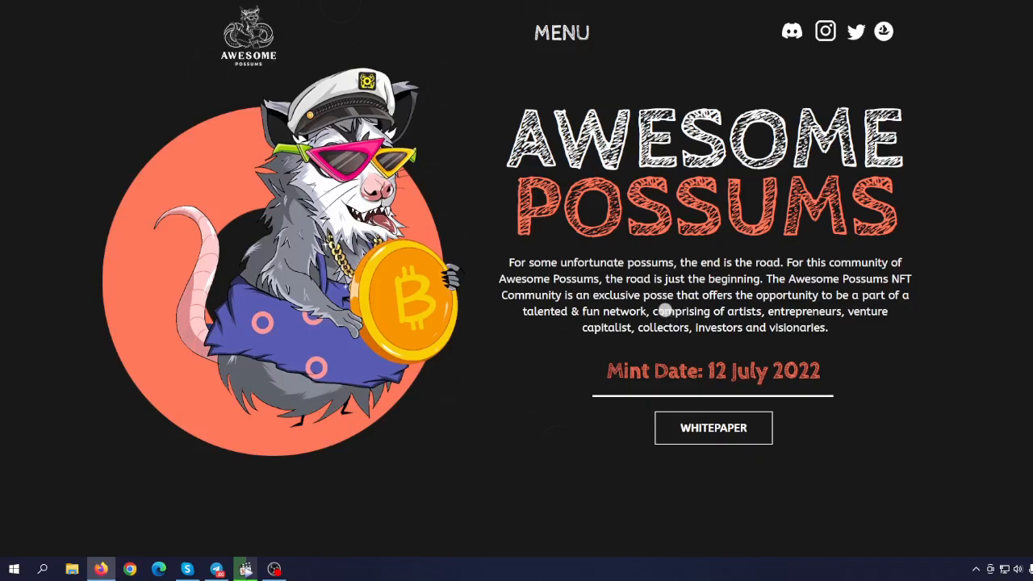
mouse_move(634, 304)
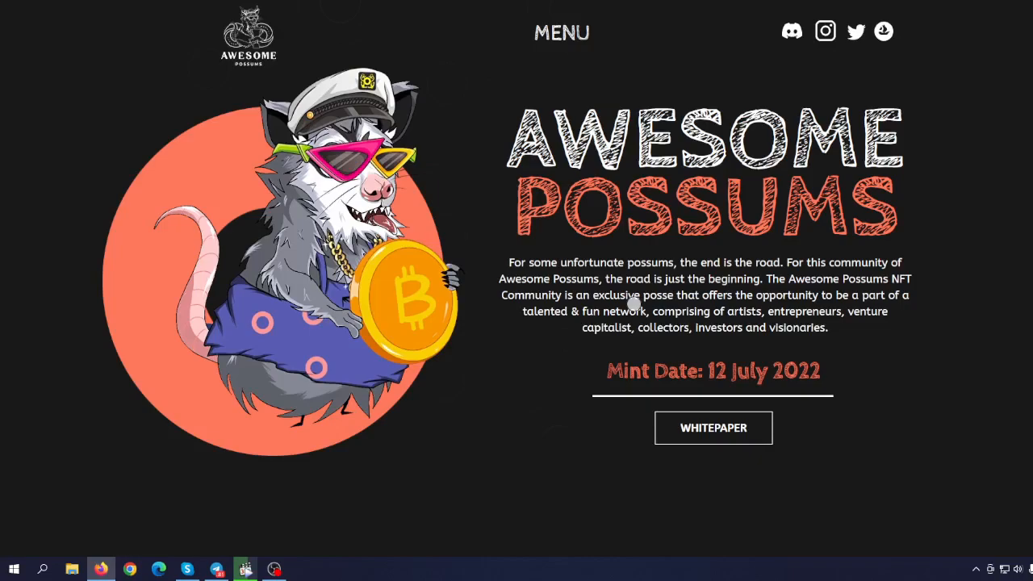
Step: Go back to the top banner showing the community description and 12 July 2022 mint date
click(713, 427)
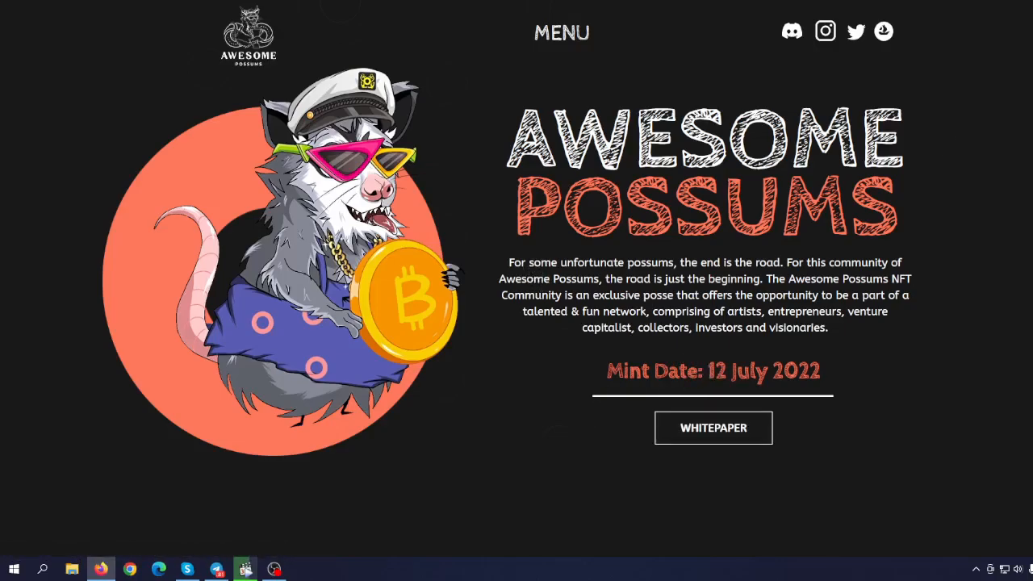
Step: Scroll down to the roadmap's future plans listing the VR game and podcast
scroll(down, 3)
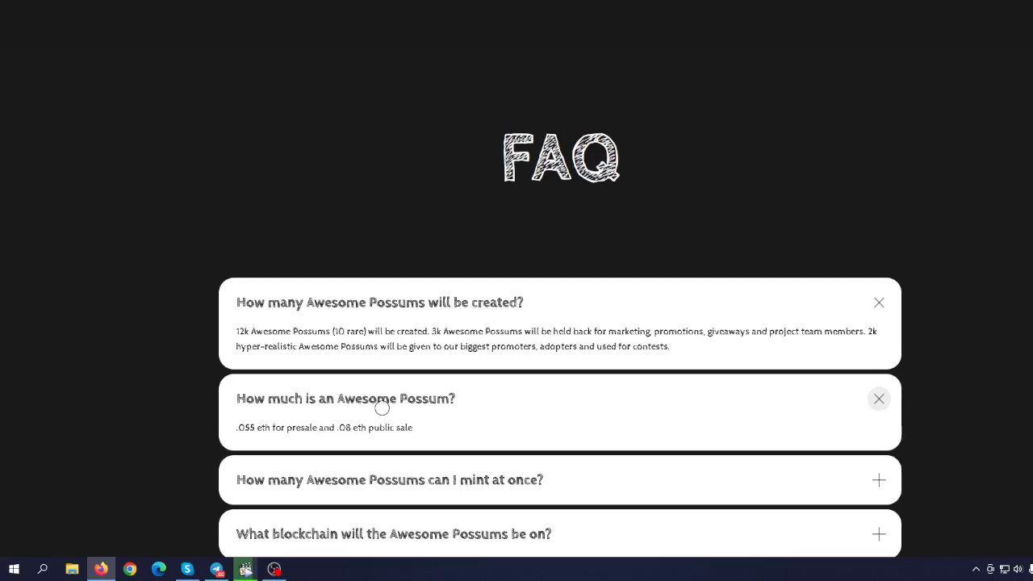
mouse_move(465, 360)
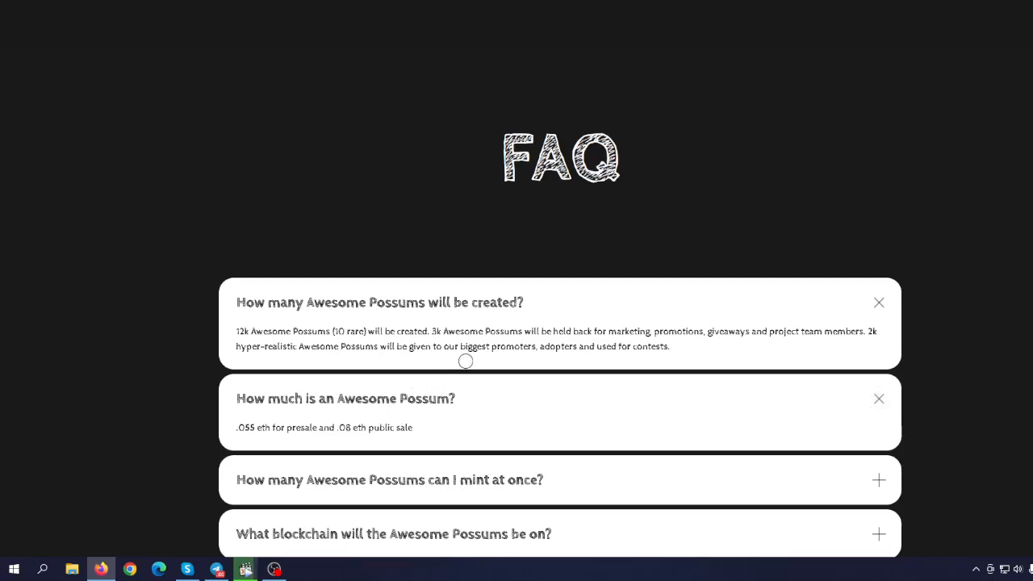
mouse_move(480, 370)
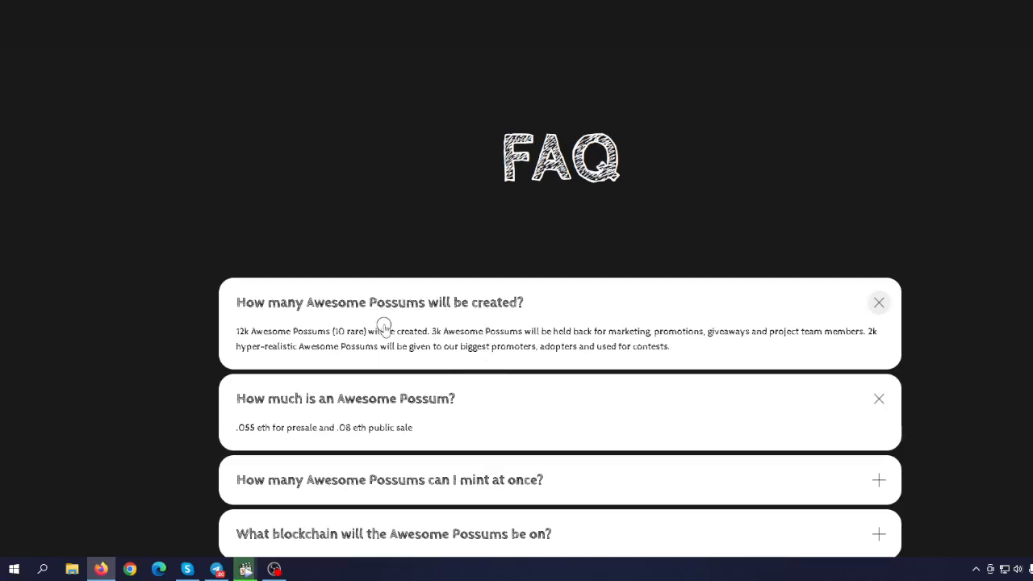
mouse_move(480, 343)
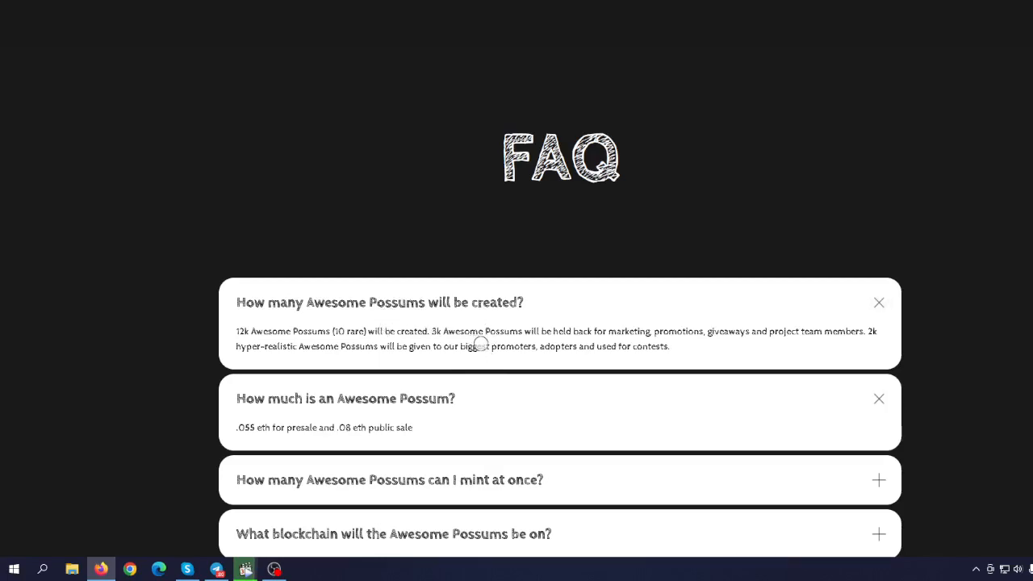
mouse_move(1024, 297)
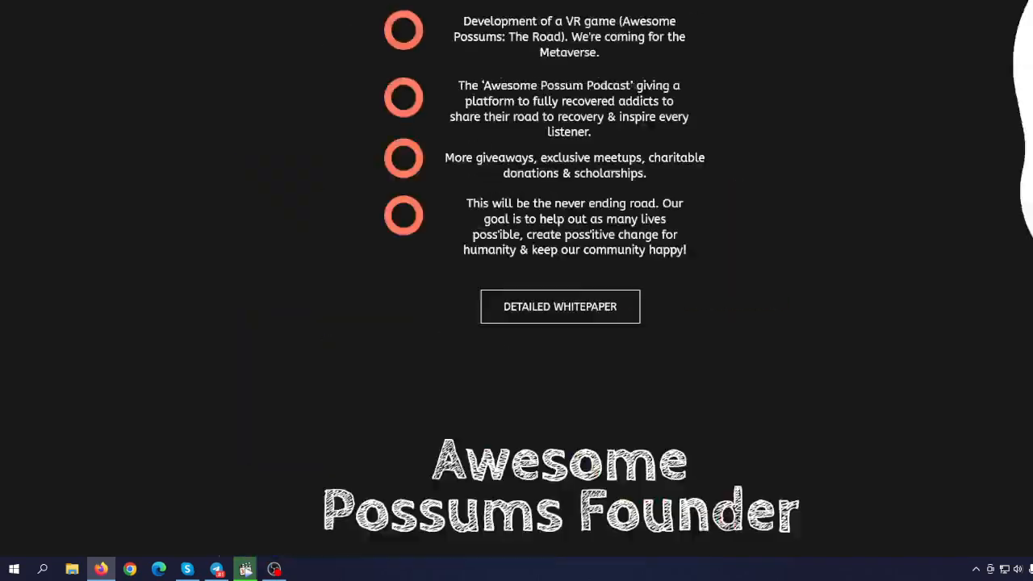
Step: View the Awesome Possums Twitter profile (4,674 followers), then return to the website's home banner
scroll(up, 3)
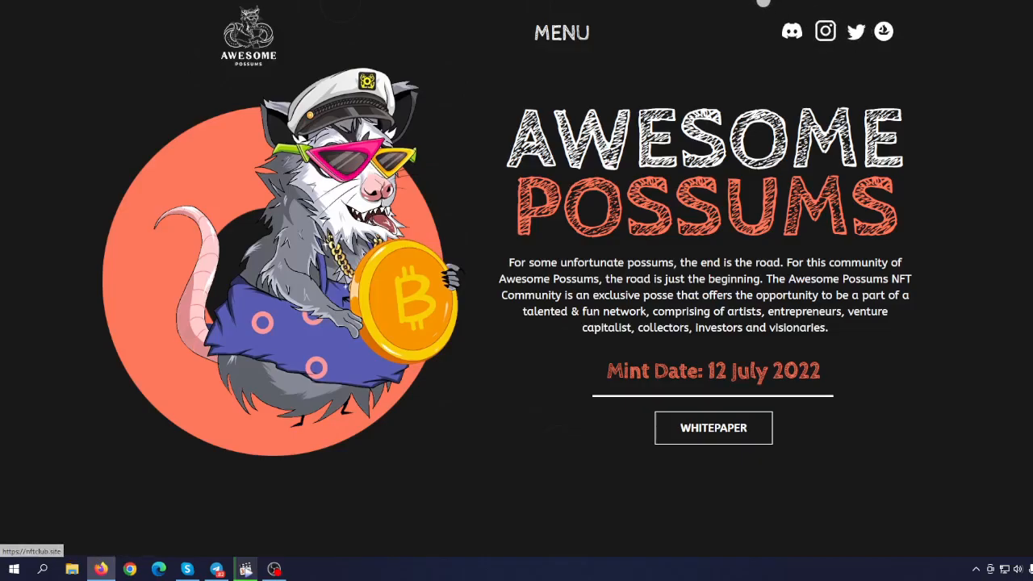
click(855, 31)
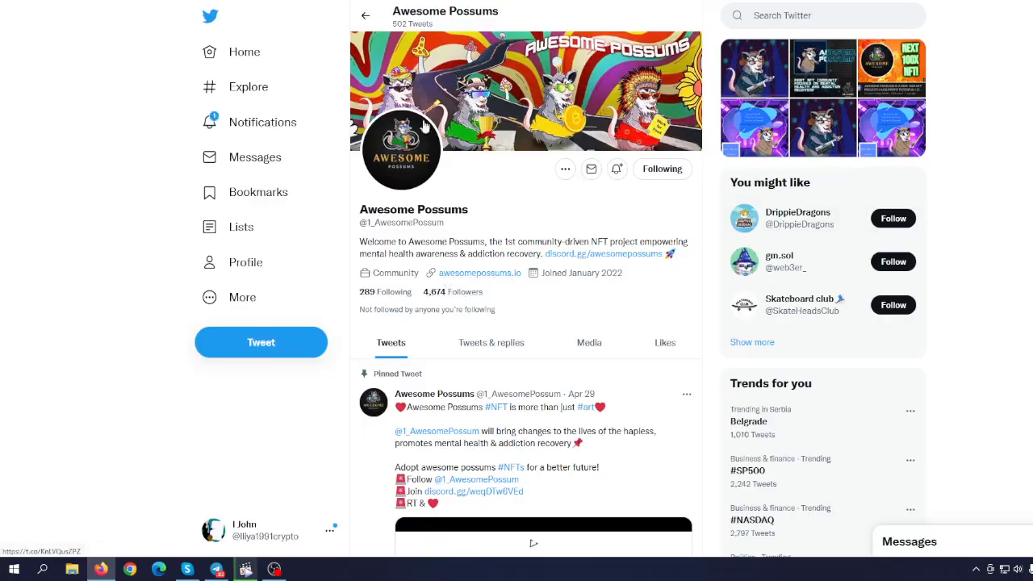
click(480, 272)
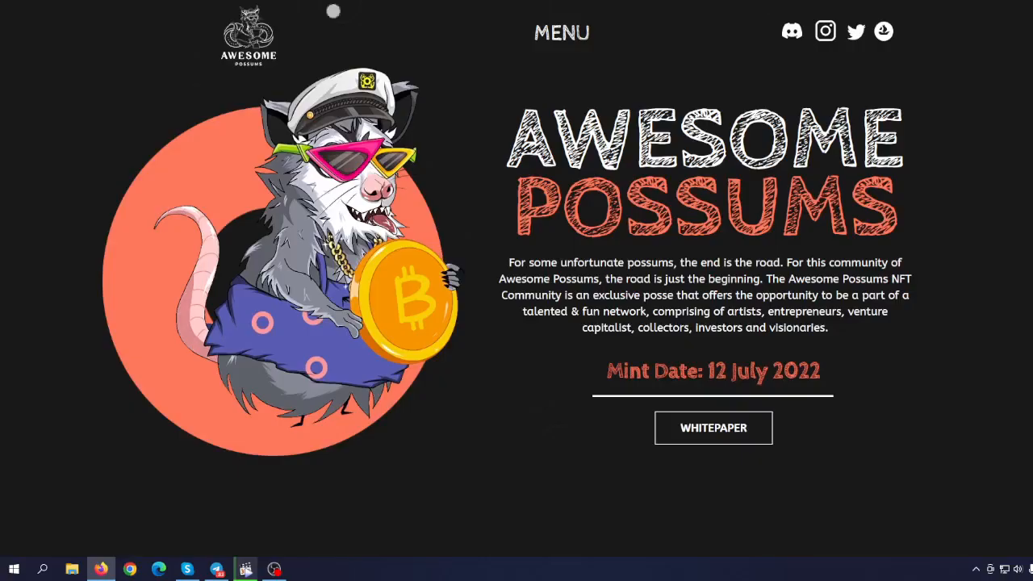
mouse_move(791, 31)
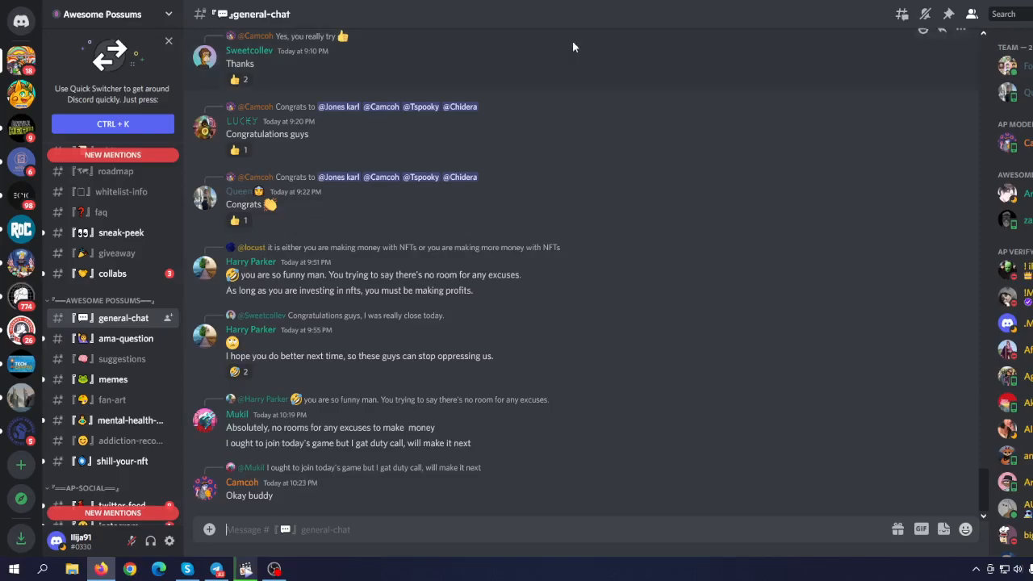
mouse_move(498, 323)
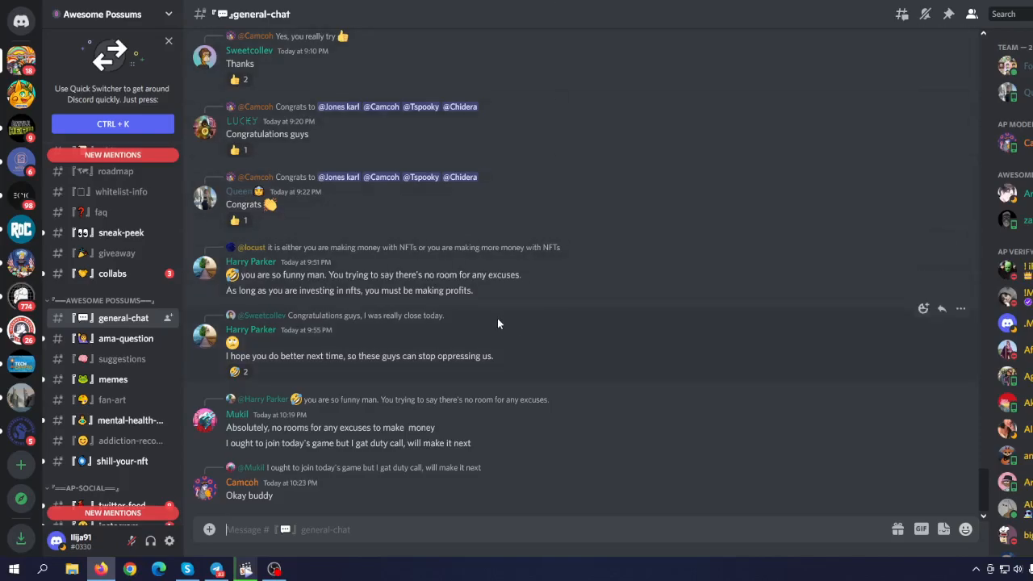
Step: Scroll the Discord channel sidebar to reveal the tracker and scam-report channels
scroll(down, 3)
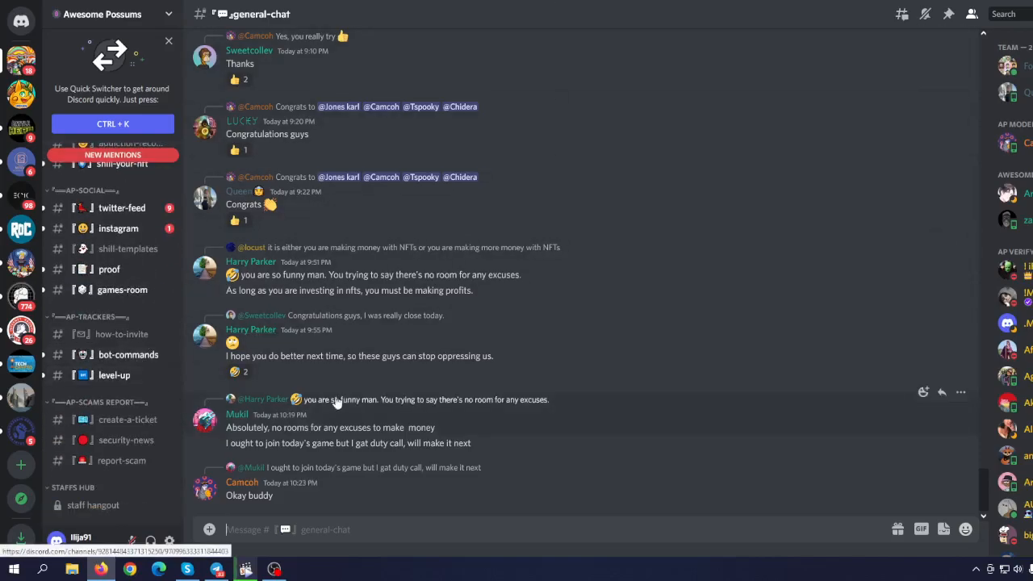
mouse_move(125, 440)
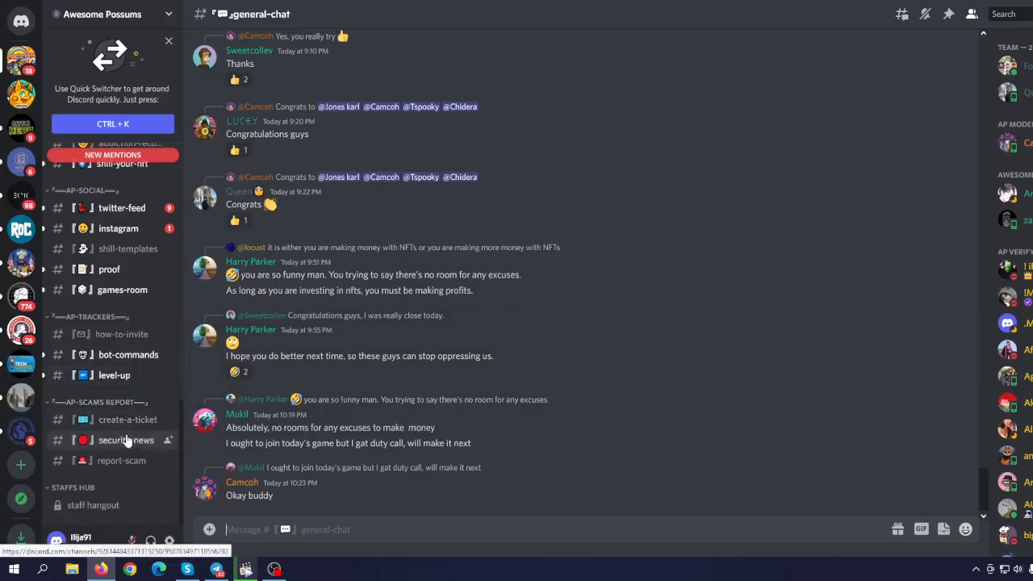
scroll(up, 3)
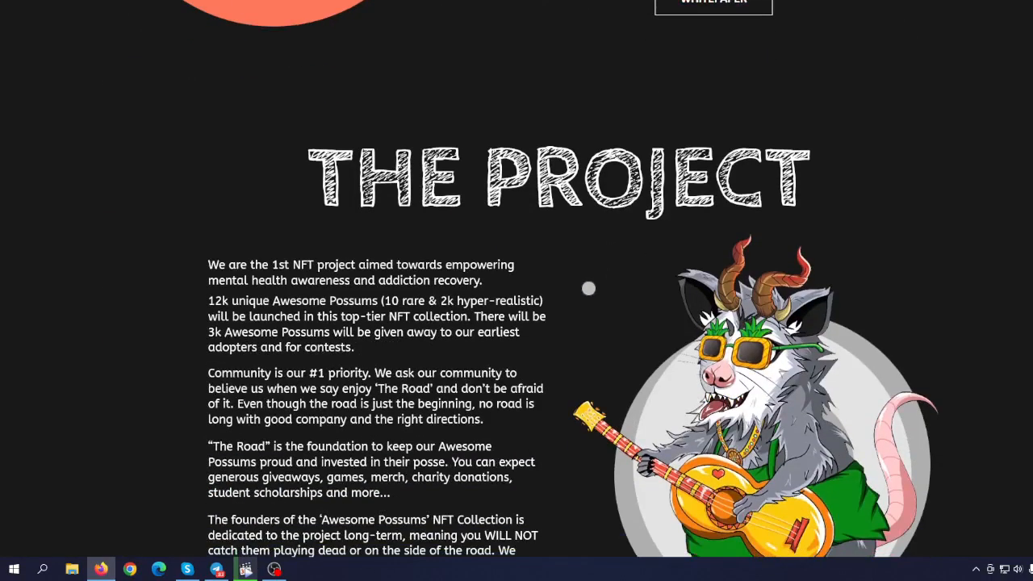
Step: Skim the Technical Whitepaper PDF through to its Mission and Problems pages
scroll(down, 3)
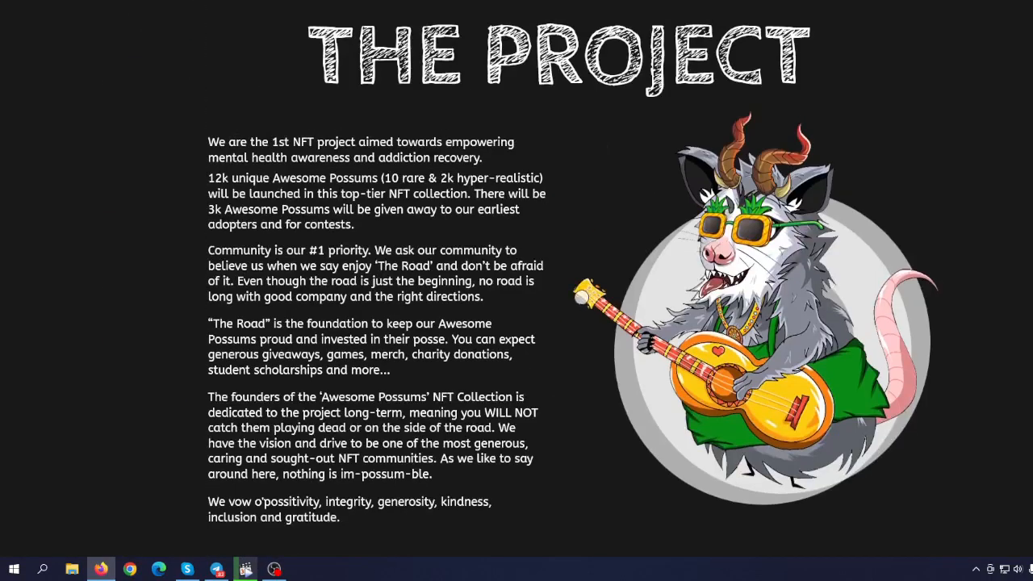
mouse_move(351, 187)
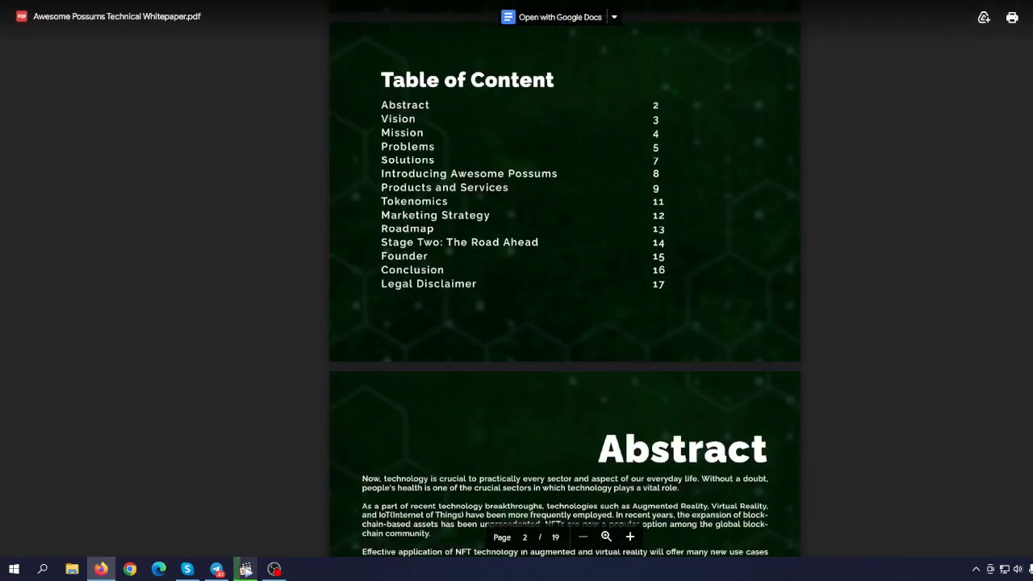
scroll(up, 3)
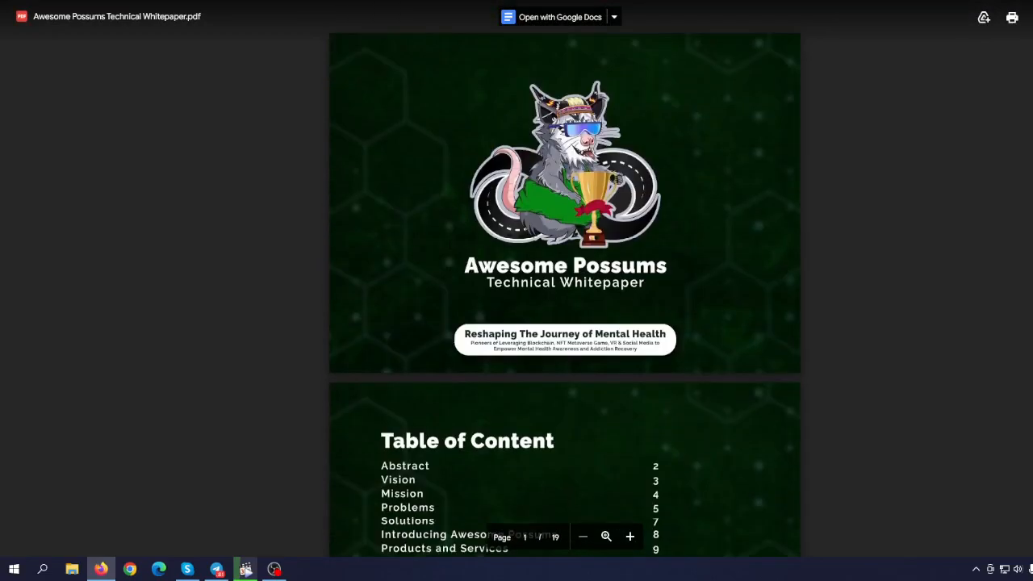
scroll(down, 3)
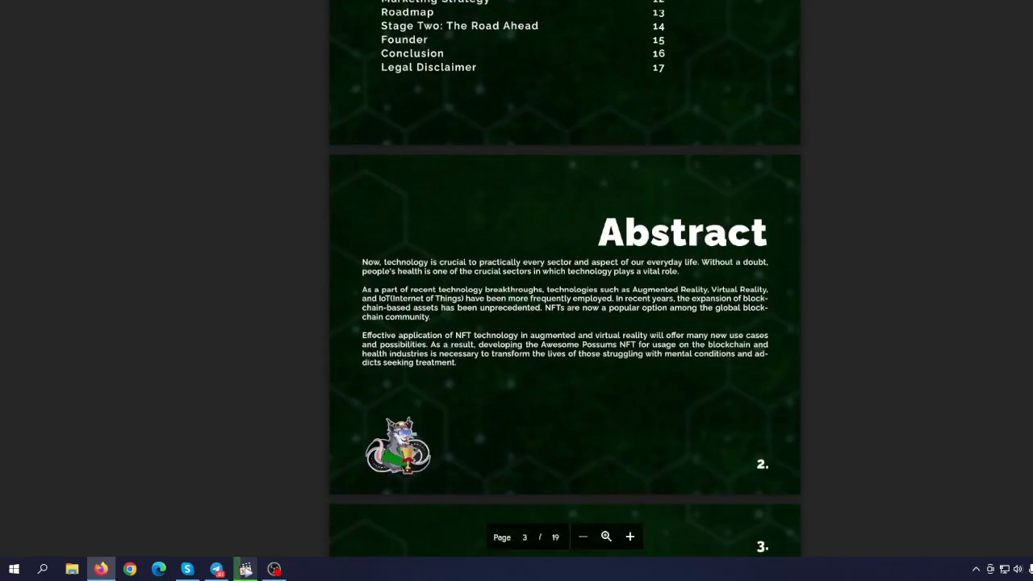
scroll(down, 3)
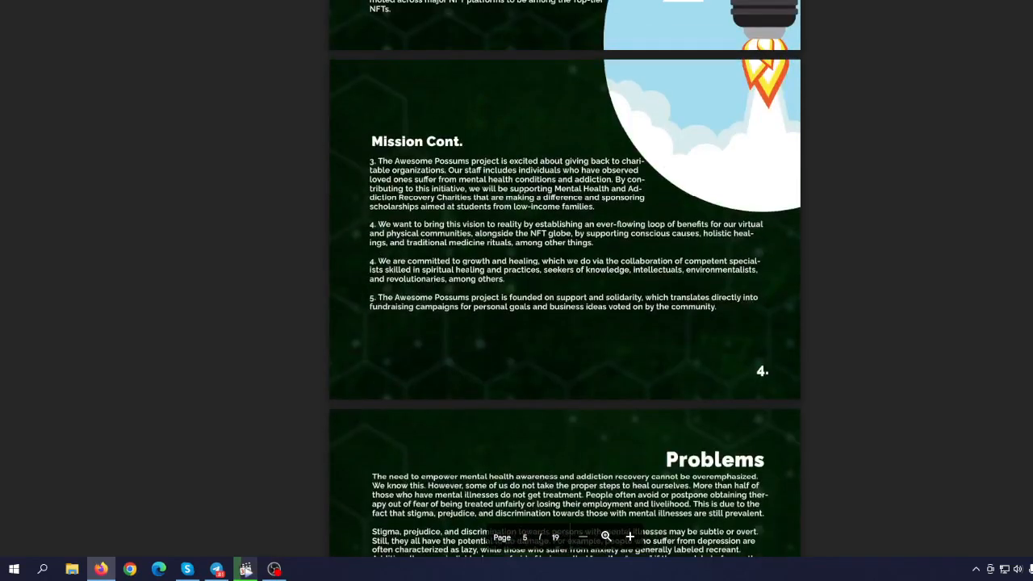
scroll(down, 3)
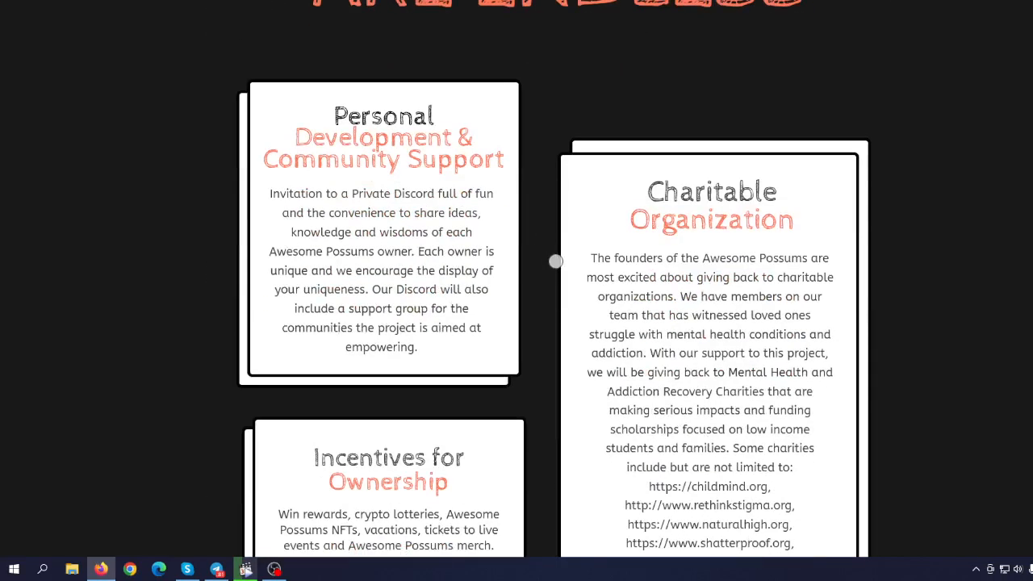
mouse_move(581, 300)
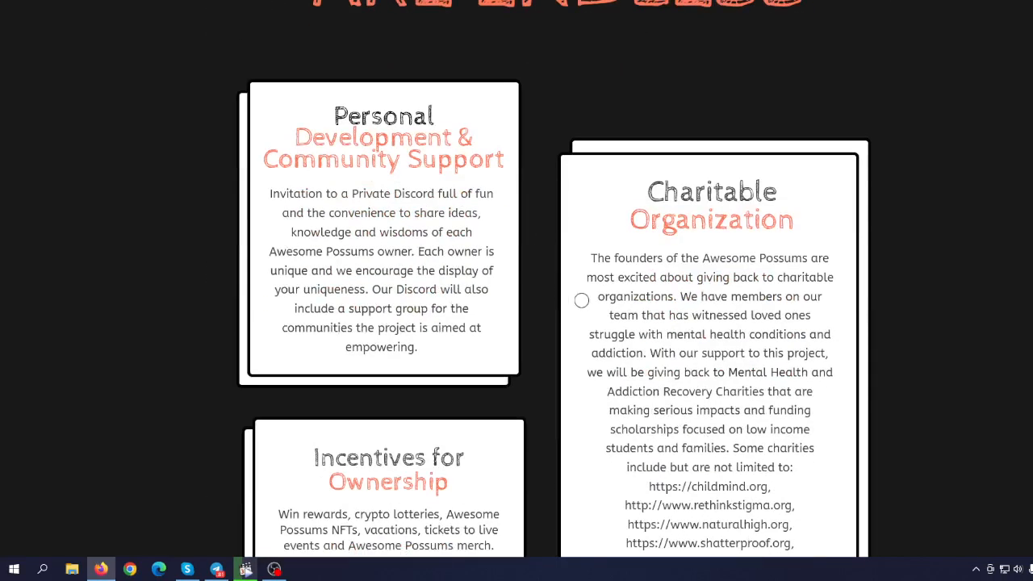
mouse_move(491, 275)
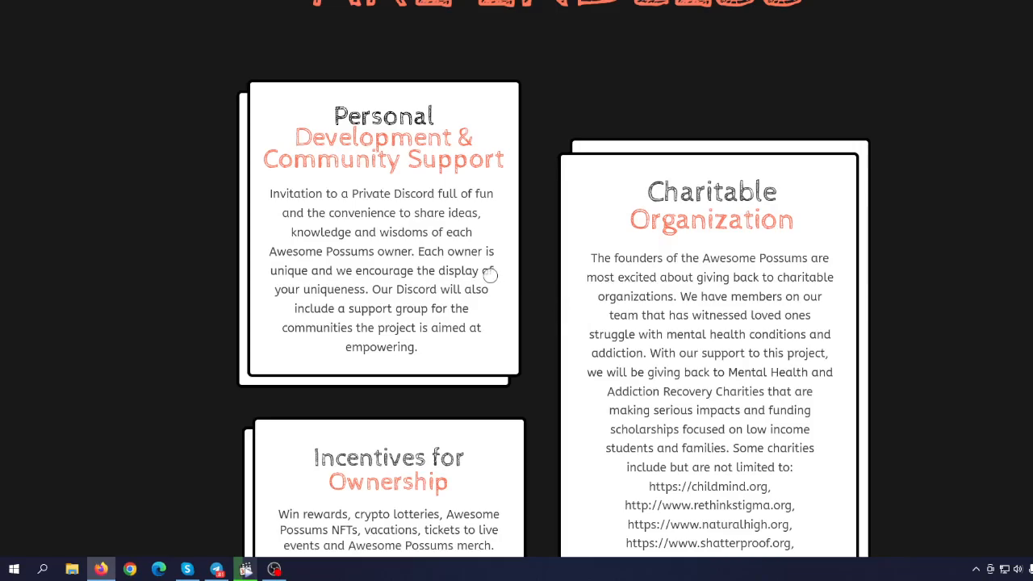
Step: Scroll up to The Project section describing 12k possums and the 3k early-adopter giveaway
scroll(up, 3)
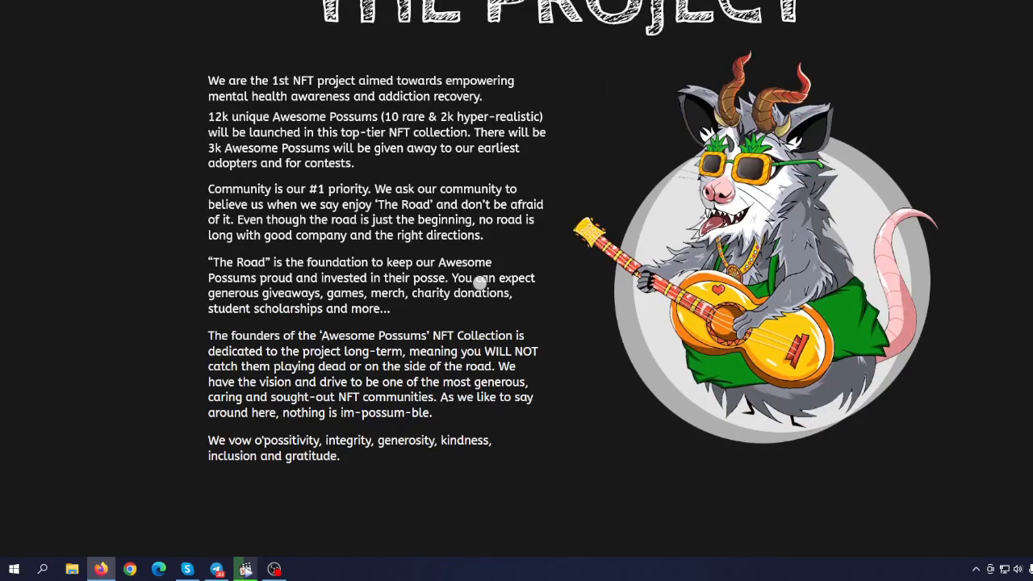
mouse_move(209, 157)
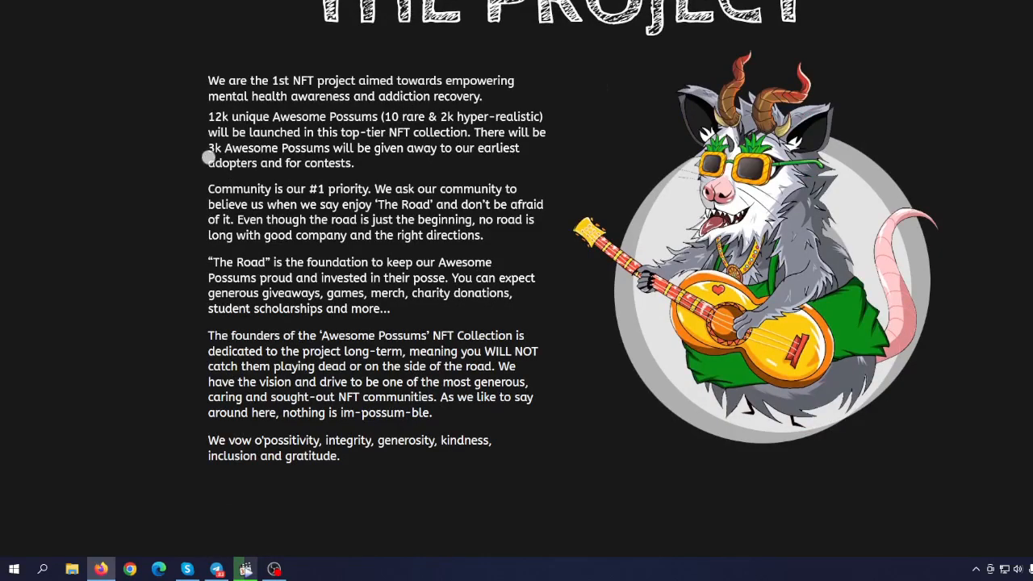
mouse_move(305, 235)
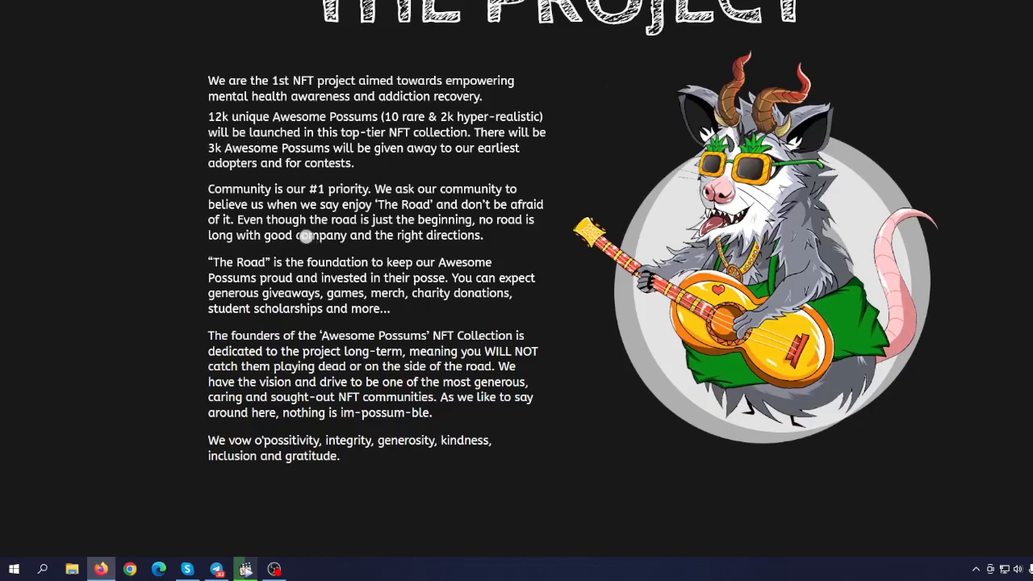
mouse_move(342, 200)
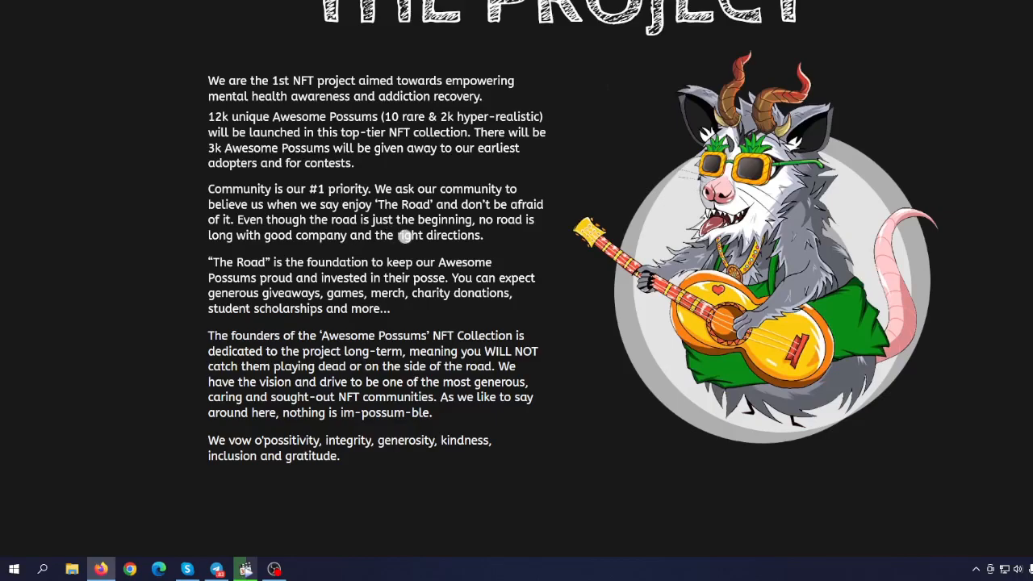
scroll(down, 3)
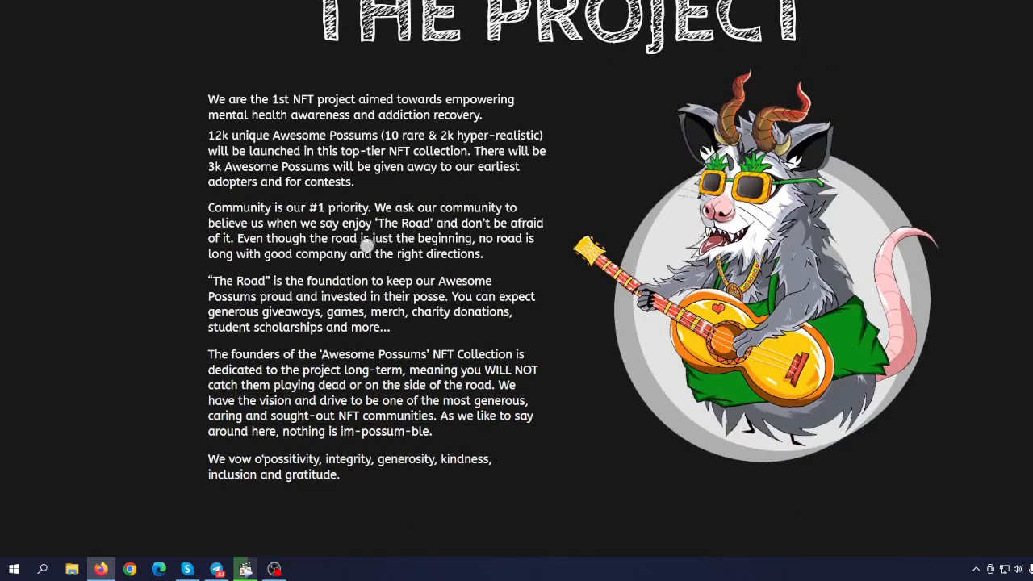
mouse_move(371, 257)
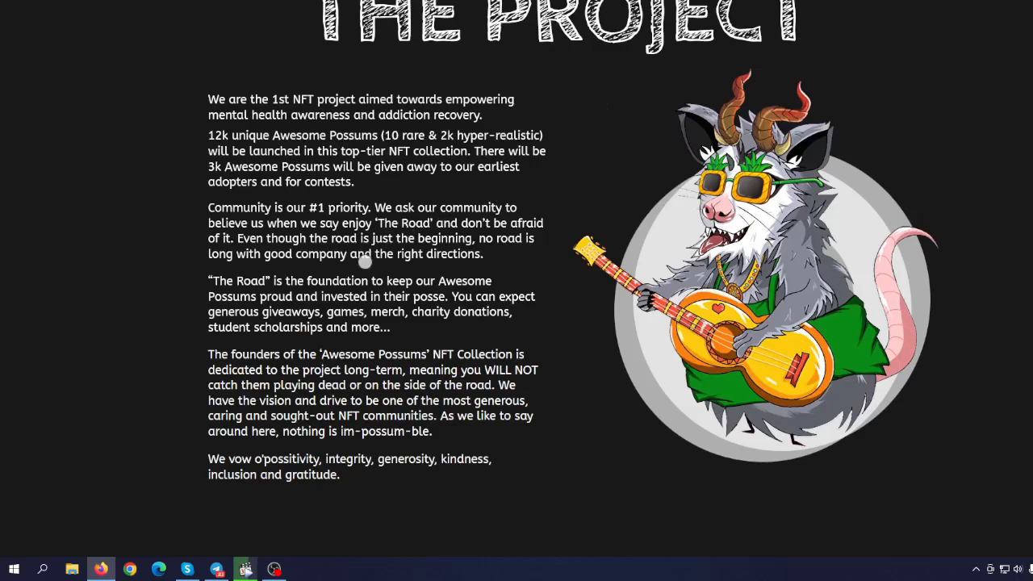
mouse_move(373, 257)
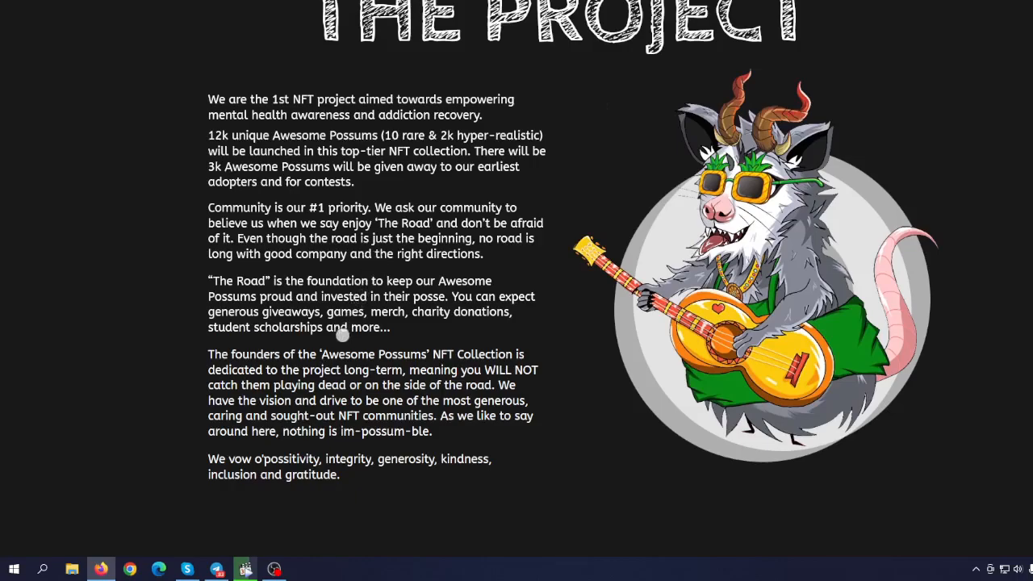
mouse_move(311, 369)
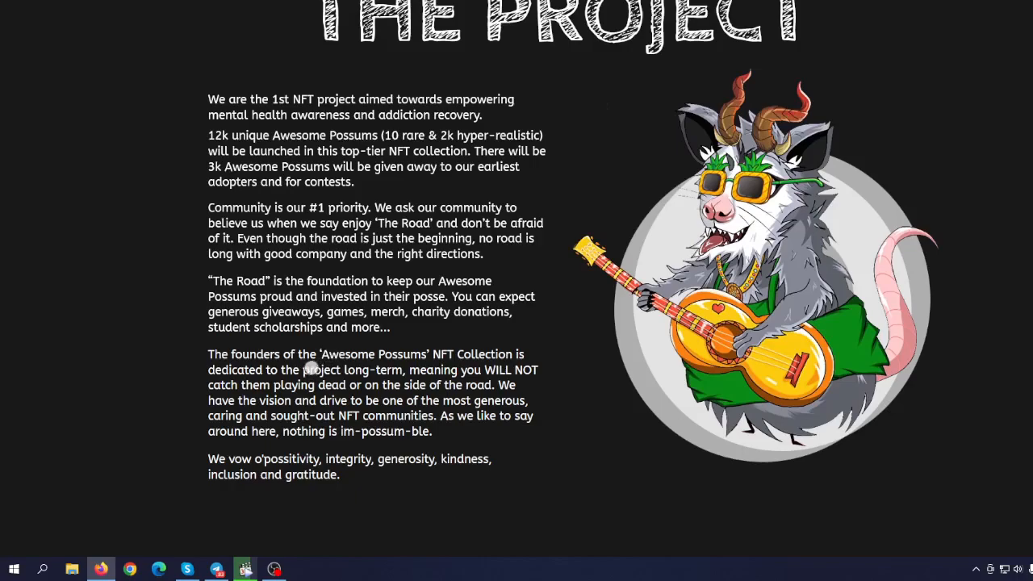
mouse_move(393, 416)
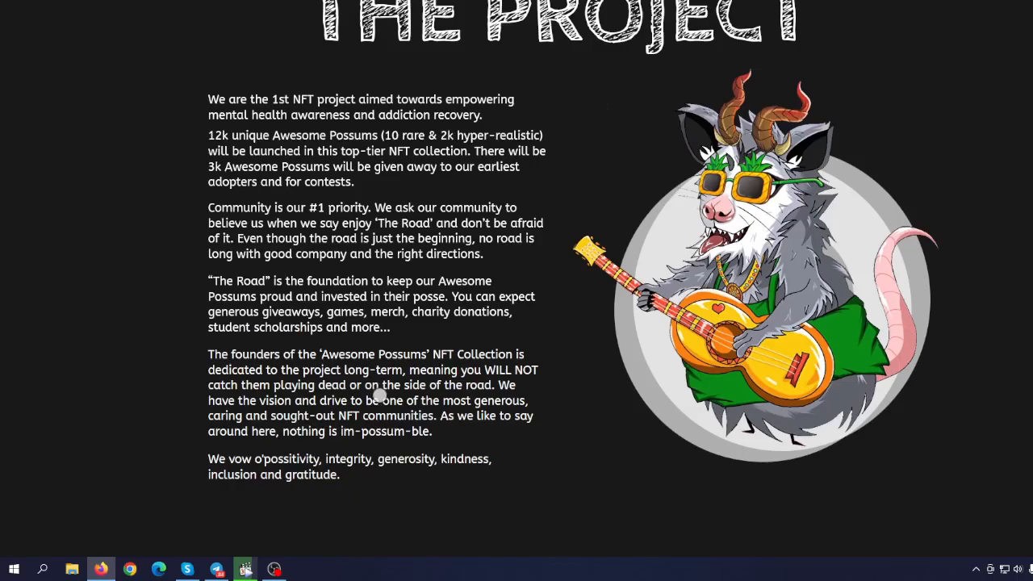
mouse_move(364, 417)
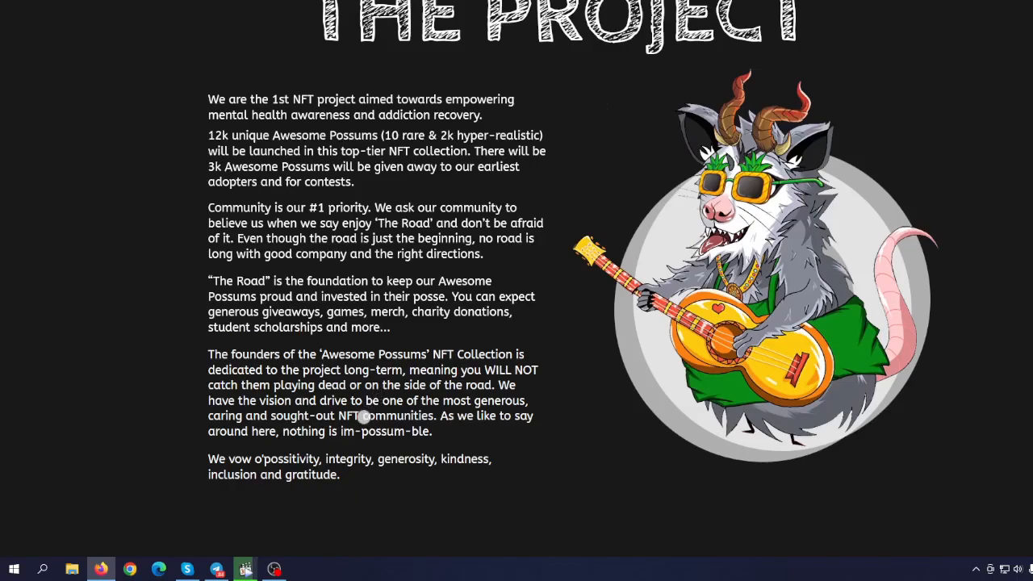
mouse_move(309, 429)
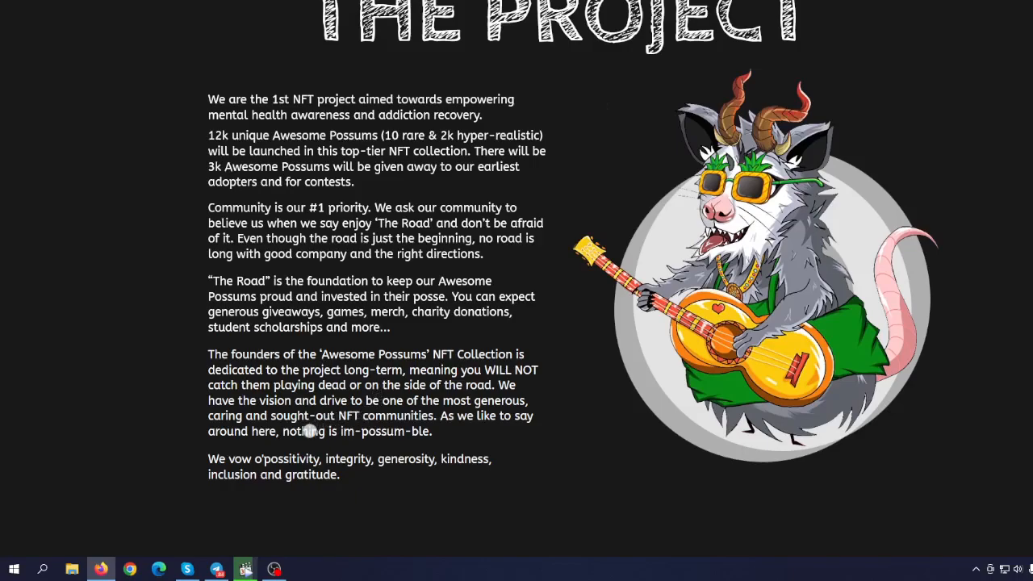
mouse_move(313, 425)
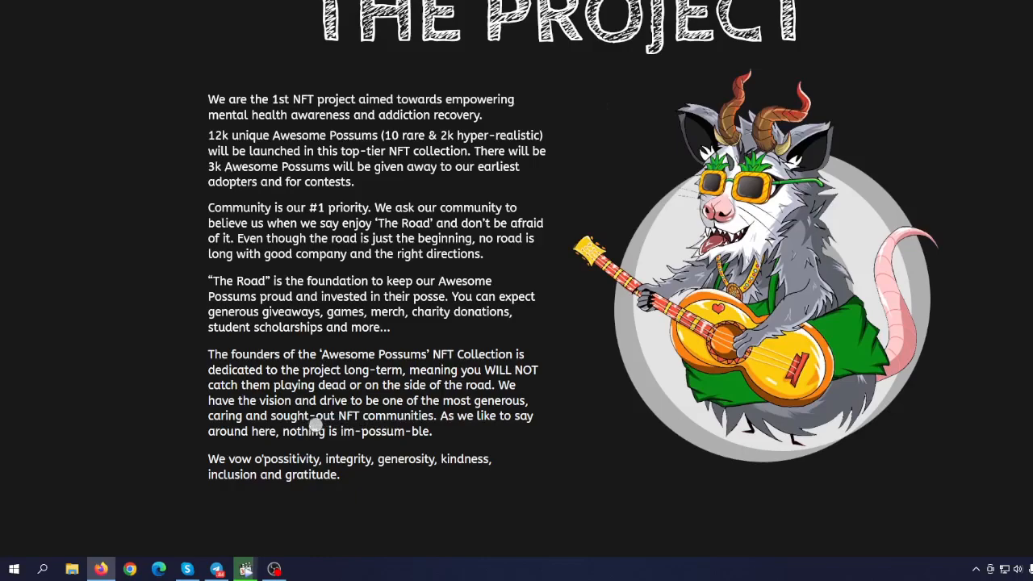
mouse_move(322, 455)
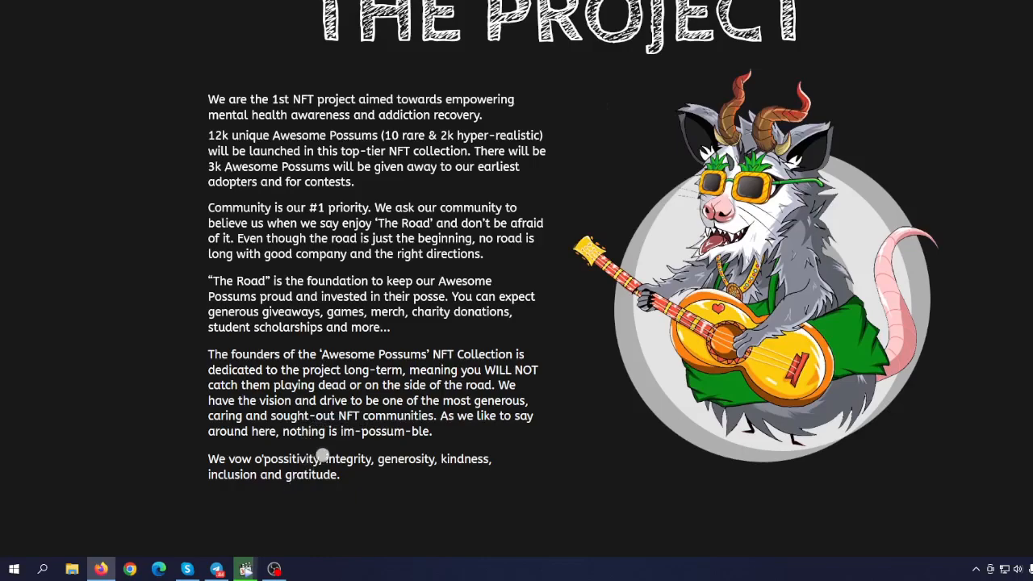
Step: Scroll to the 'Possumbilities are Endless' cards: community support, ownership incentives, charitable organizations
scroll(down, 3)
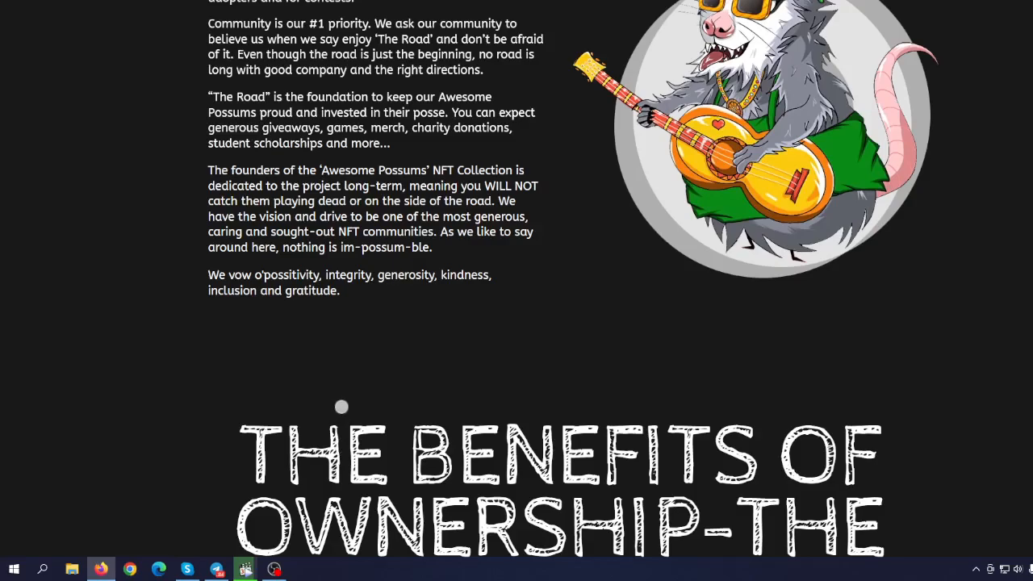
mouse_move(340, 348)
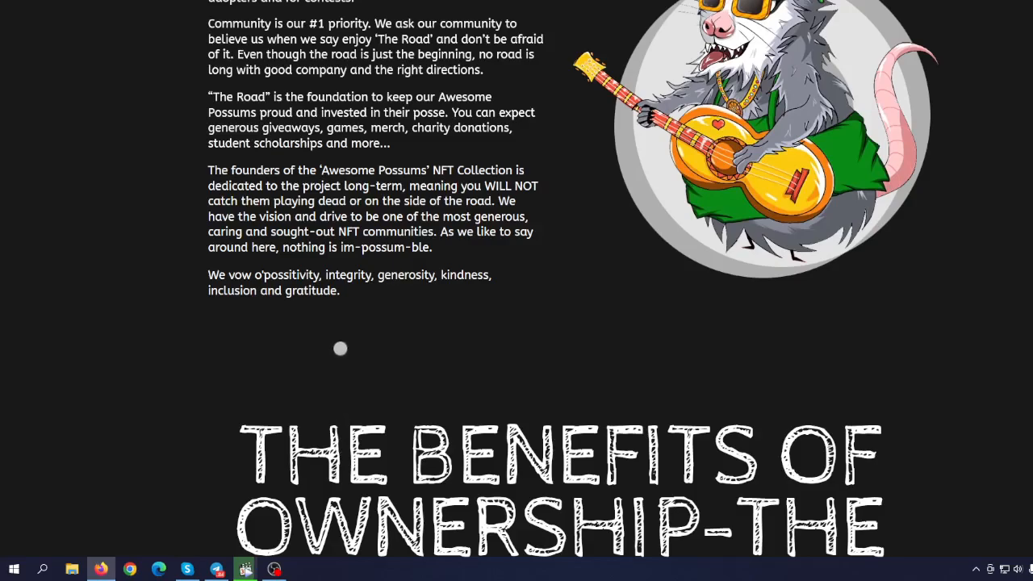
scroll(down, 3)
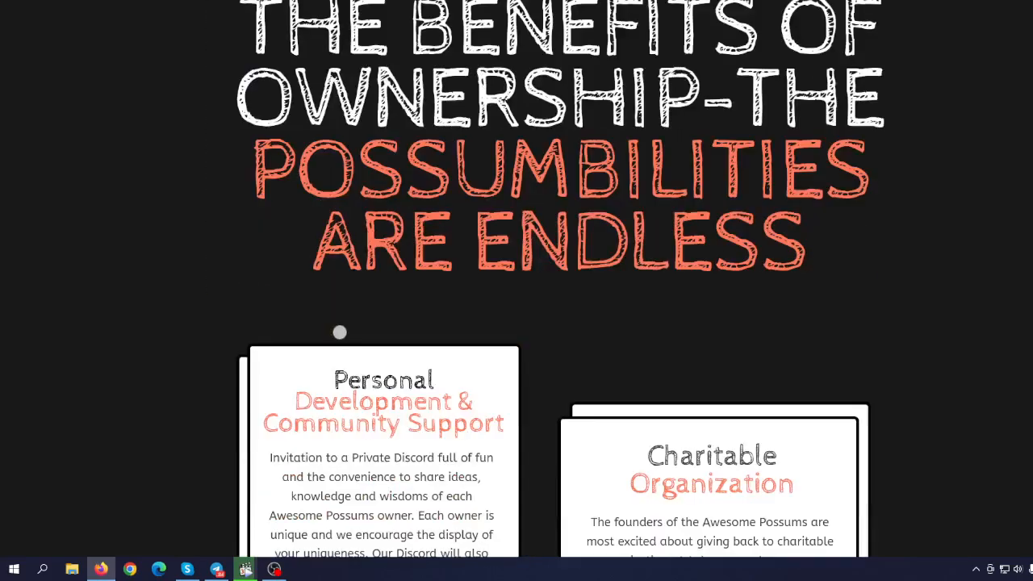
scroll(down, 3)
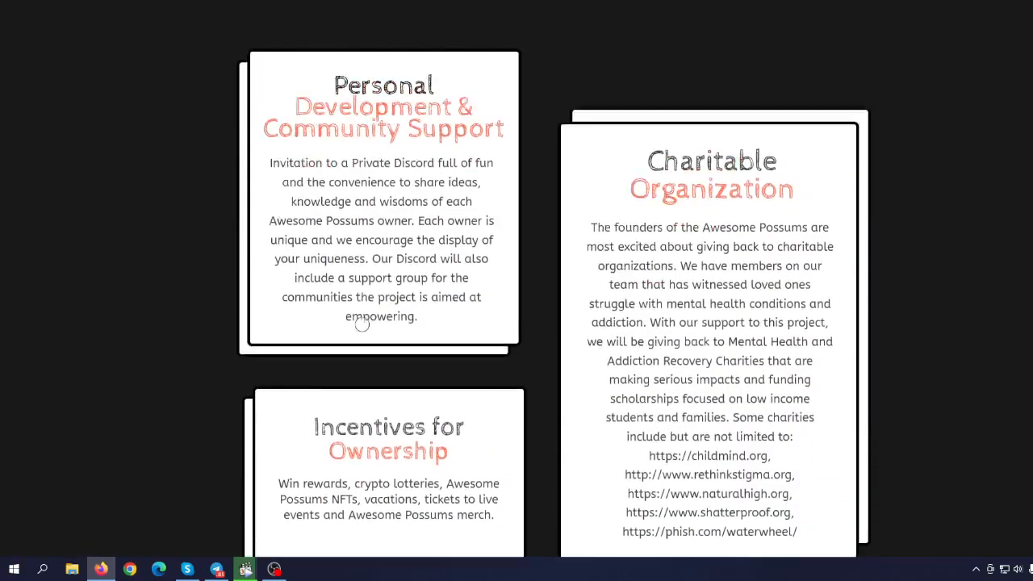
scroll(down, 3)
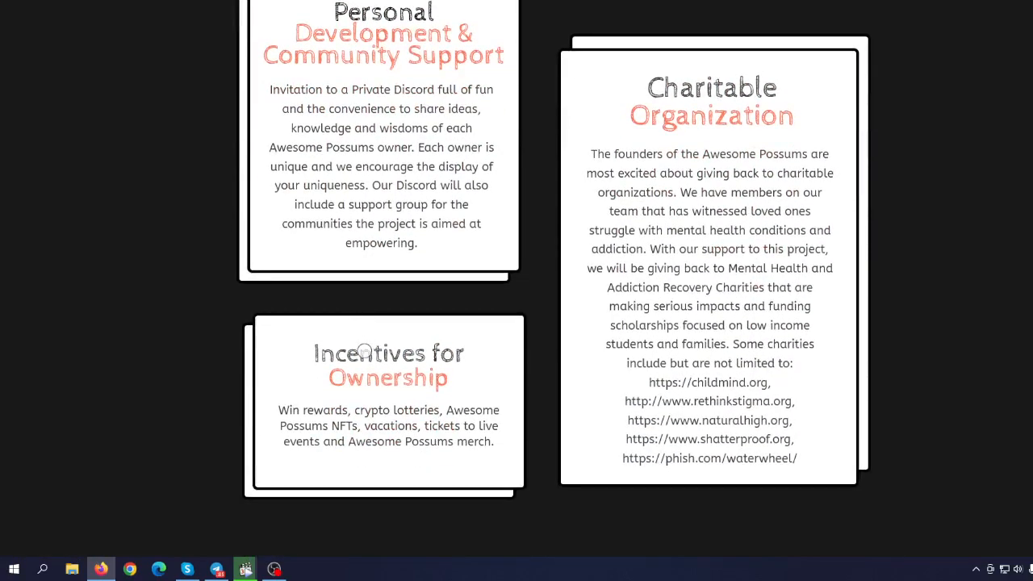
mouse_move(436, 309)
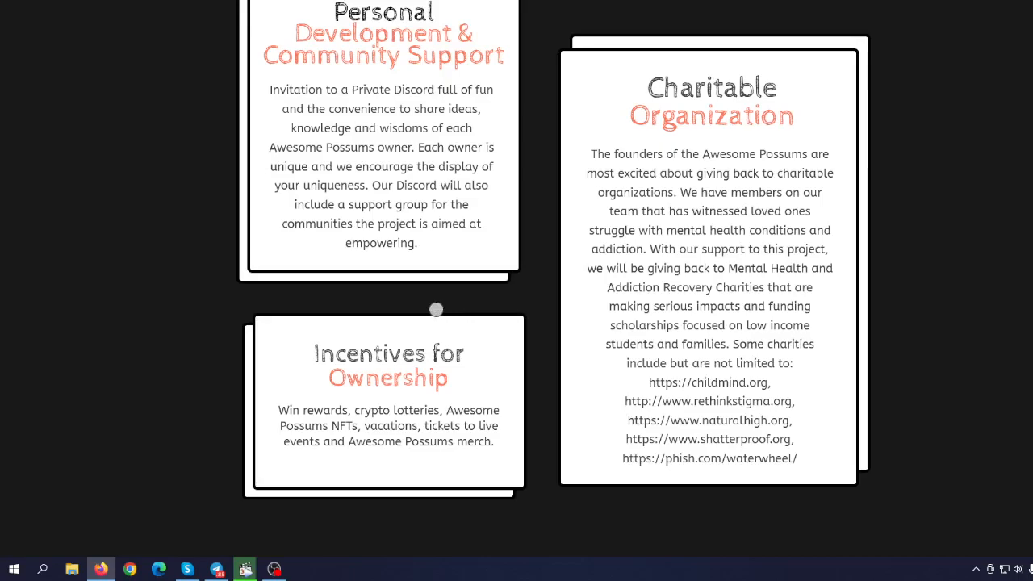
mouse_move(417, 404)
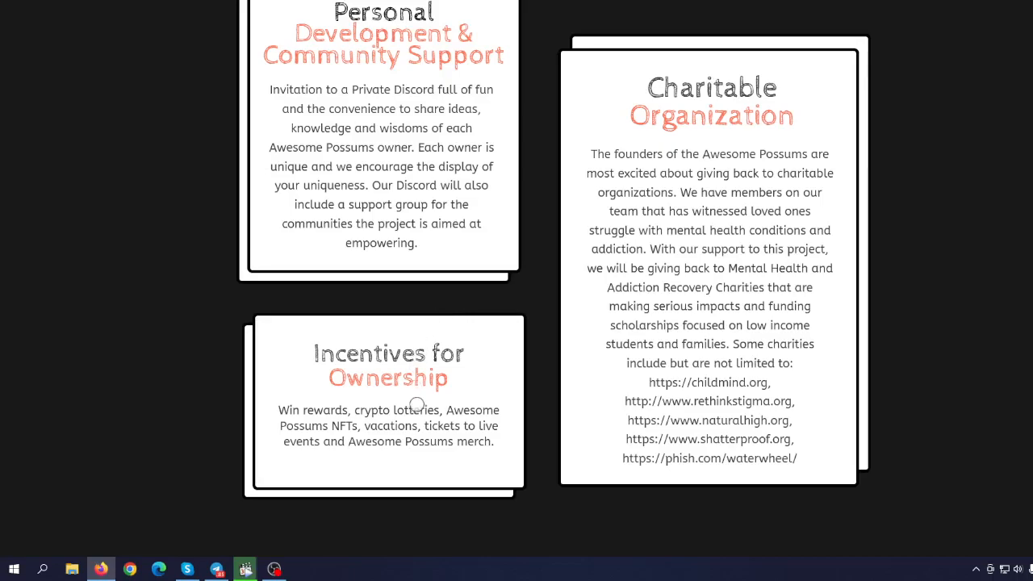
mouse_move(373, 431)
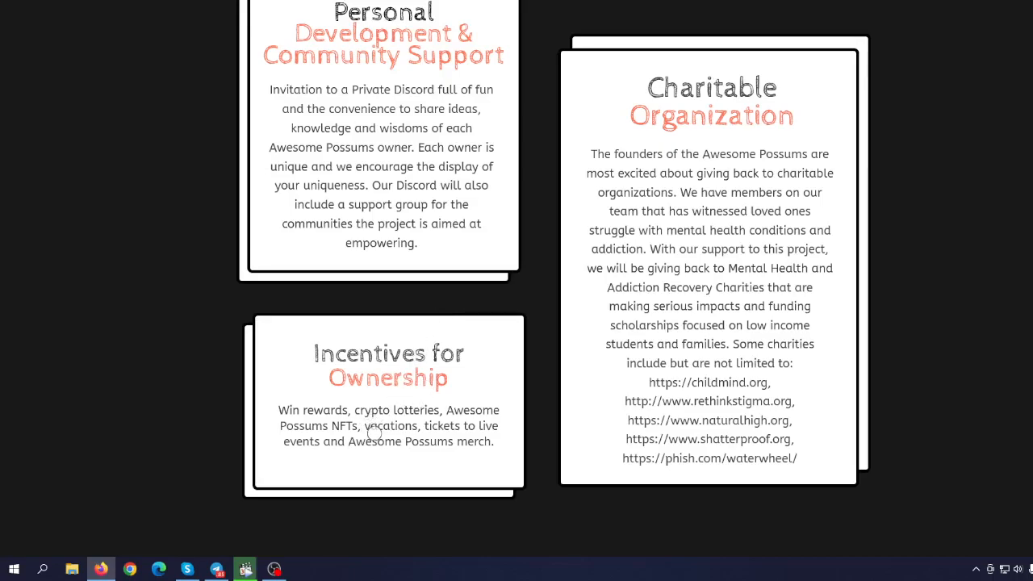
scroll(up, 3)
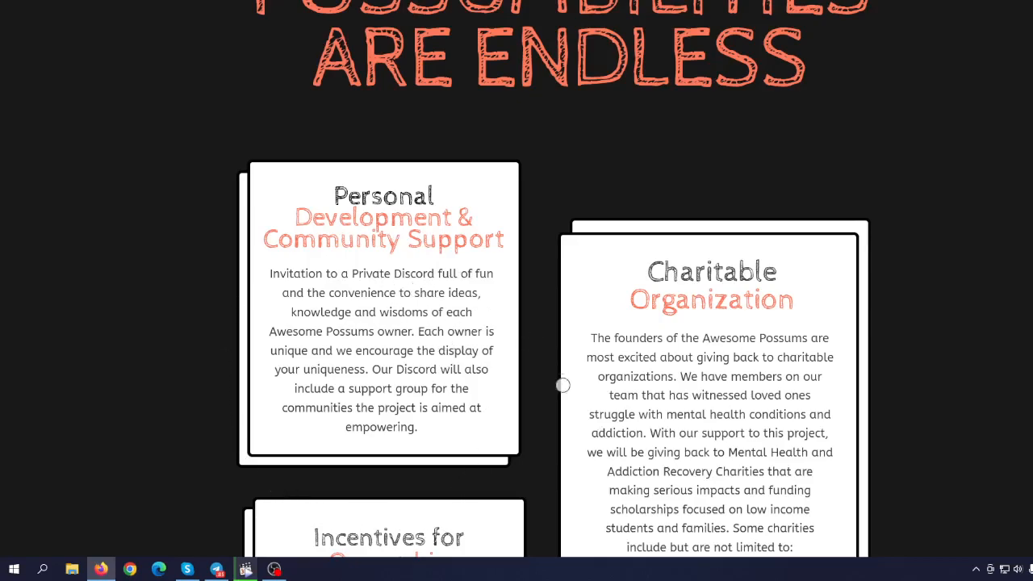
mouse_move(431, 434)
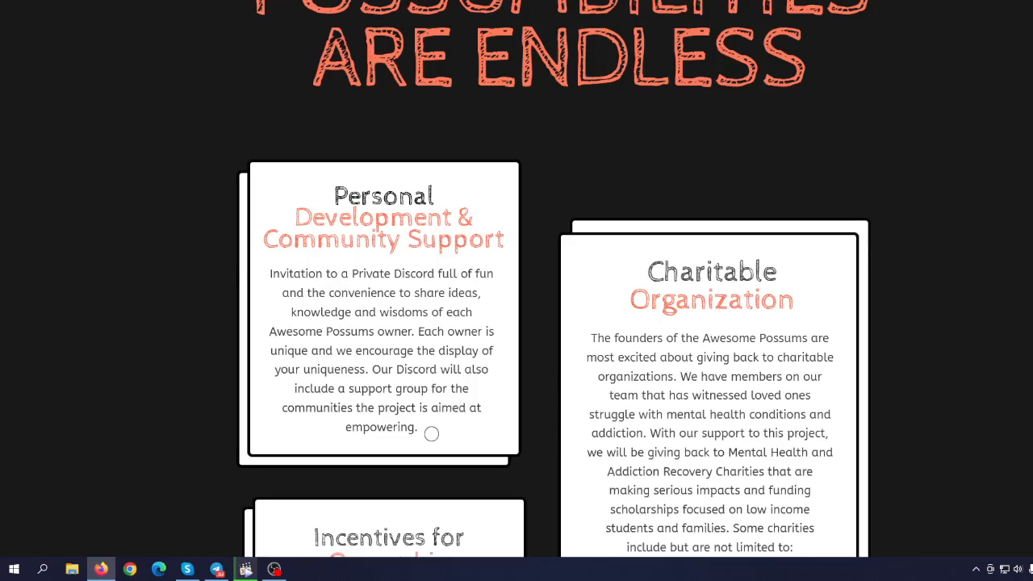
mouse_move(386, 351)
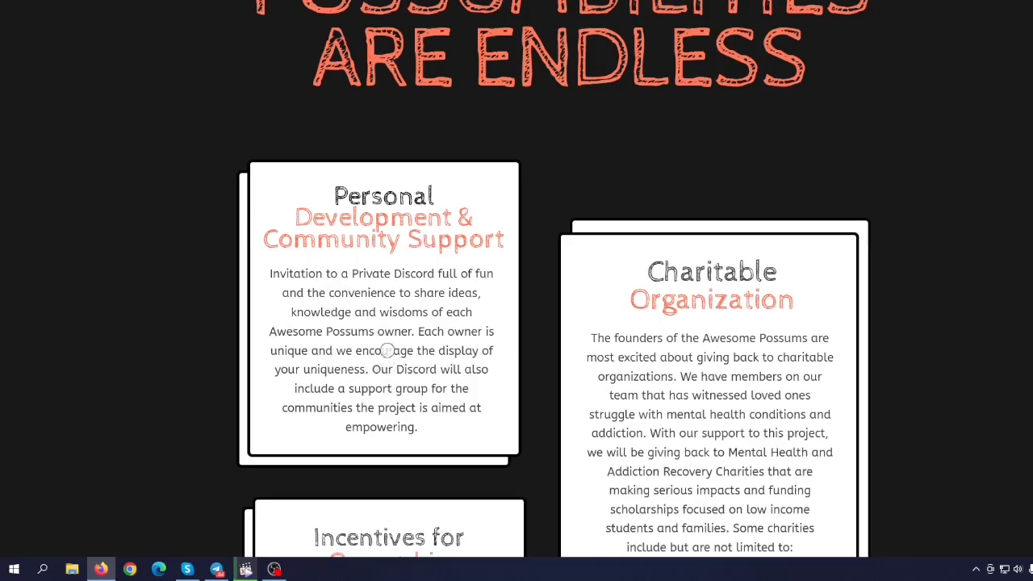
scroll(down, 3)
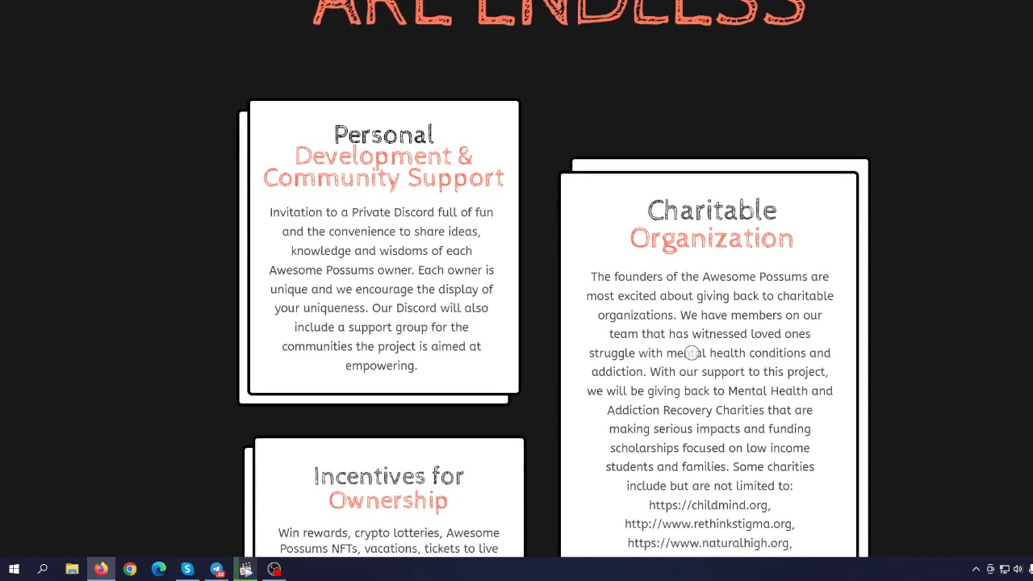
Step: Scroll until the Incentives for Ownership and Charitable Organization cards are fully visible
scroll(up, 3)
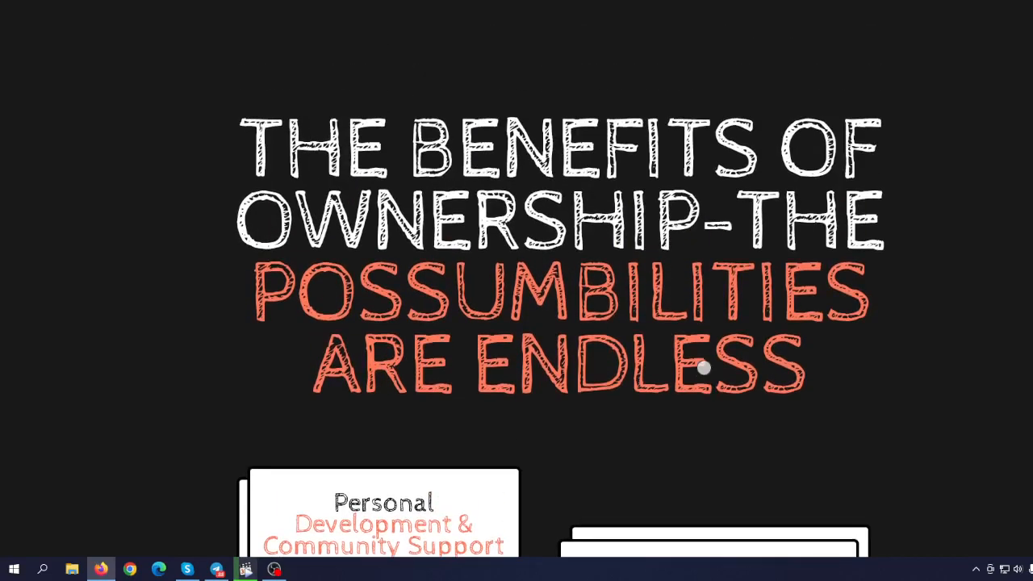
scroll(down, 3)
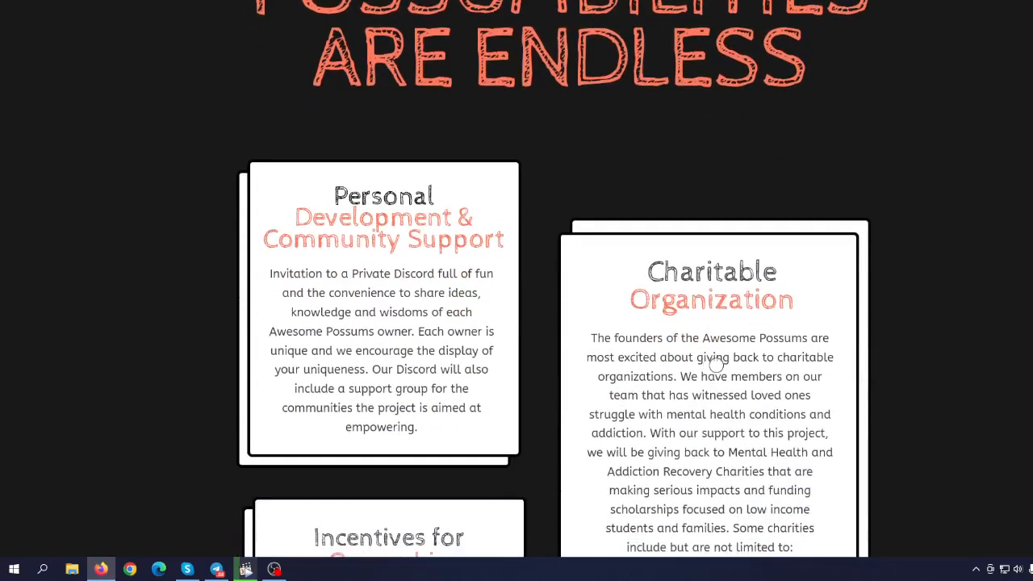
scroll(down, 3)
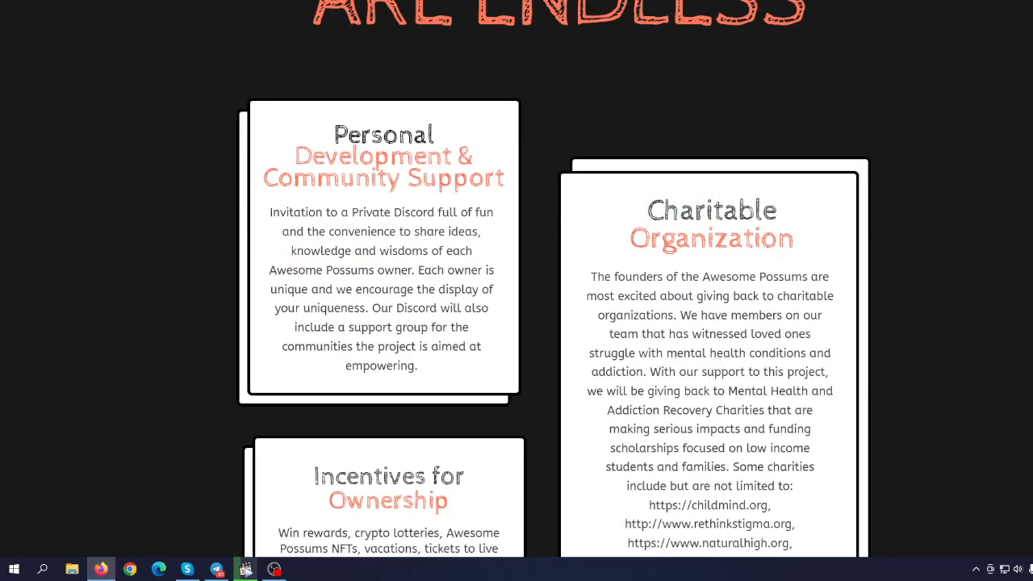
scroll(down, 3)
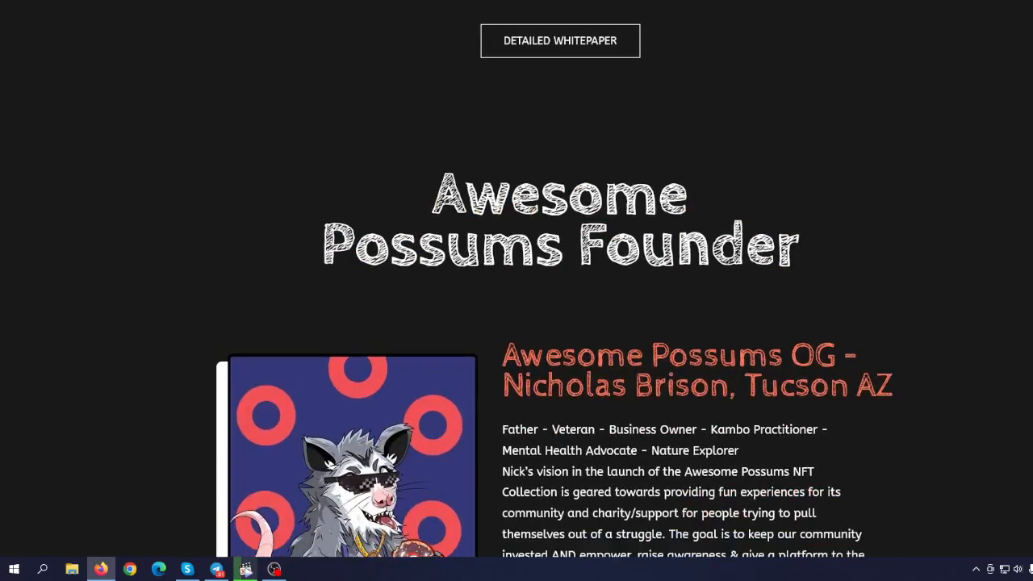
scroll(down, 3)
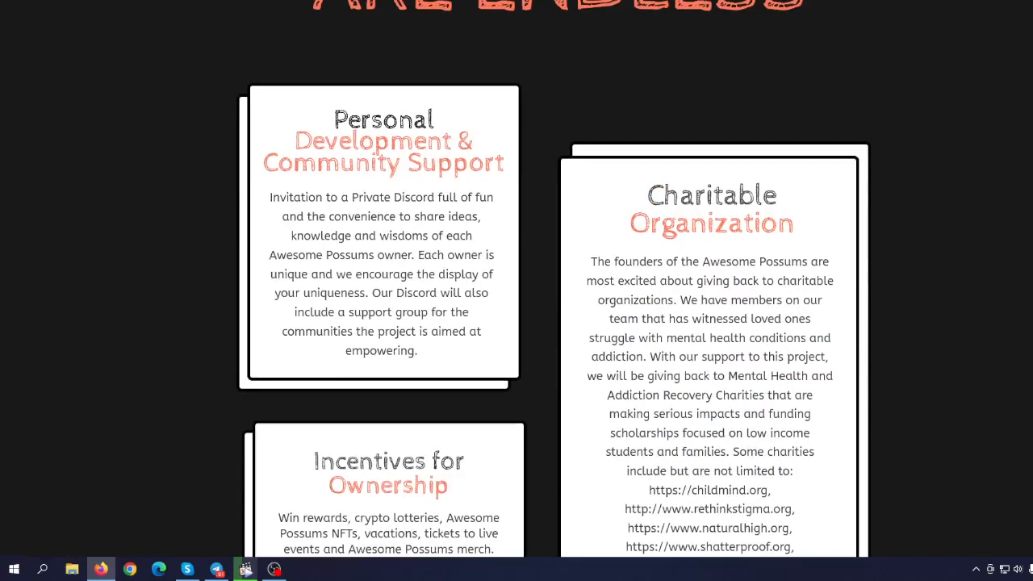
scroll(down, 3)
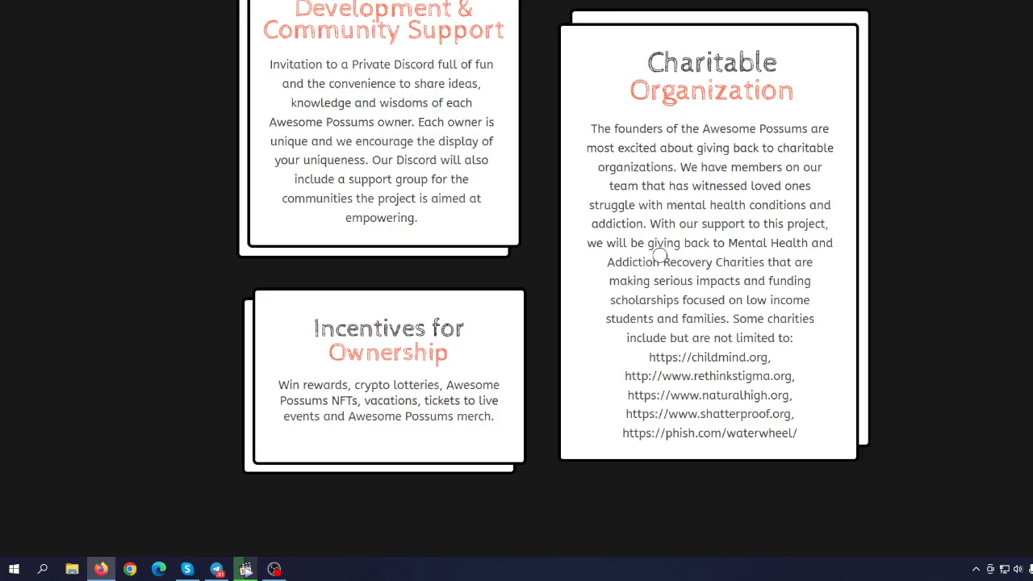
mouse_move(673, 273)
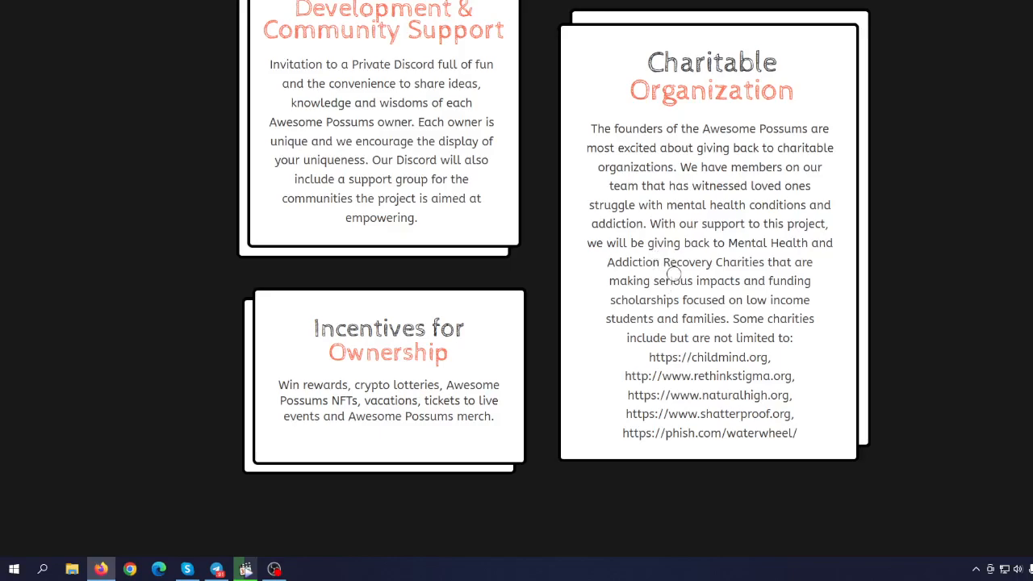
mouse_move(654, 246)
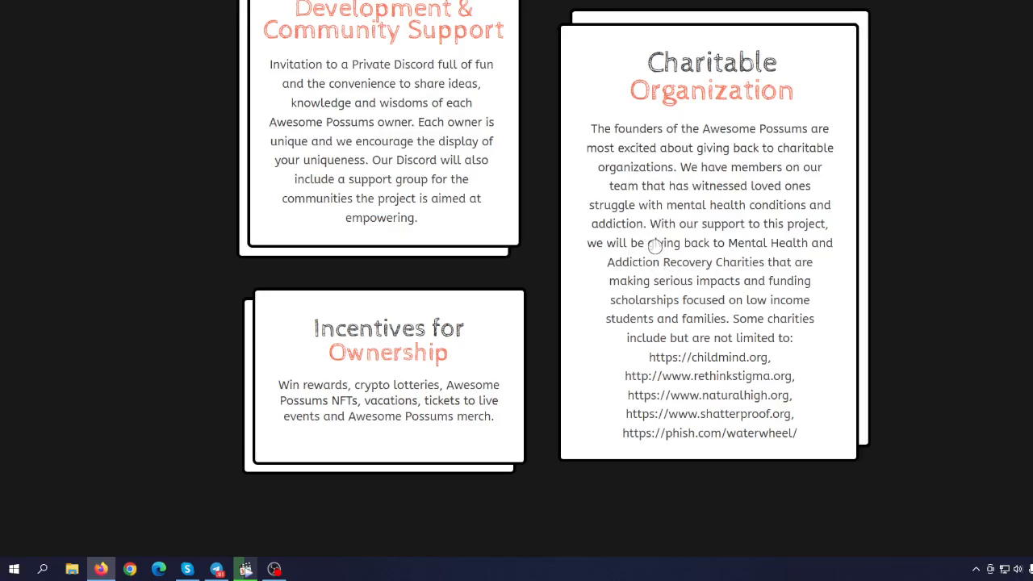
mouse_move(660, 288)
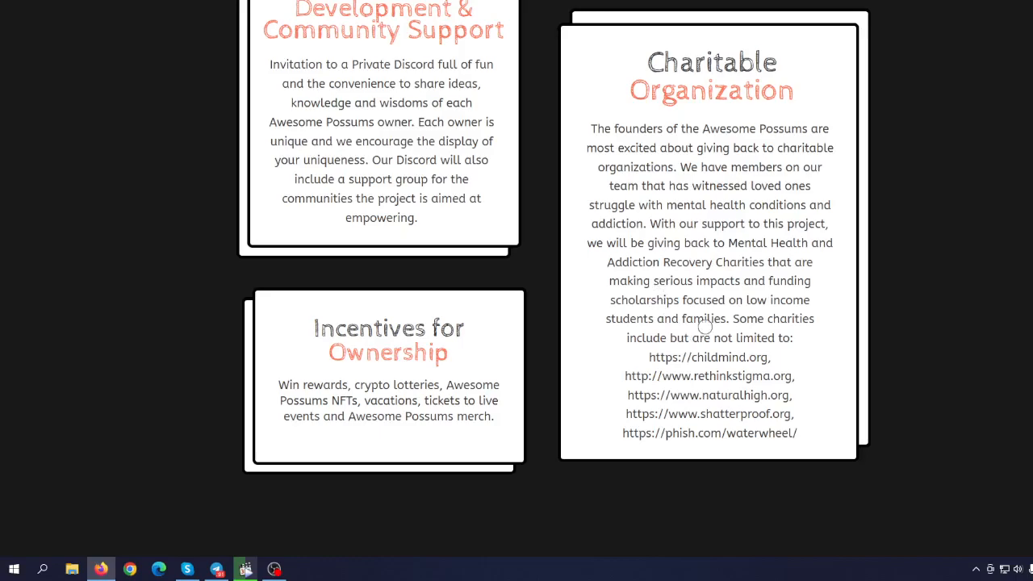
mouse_move(706, 314)
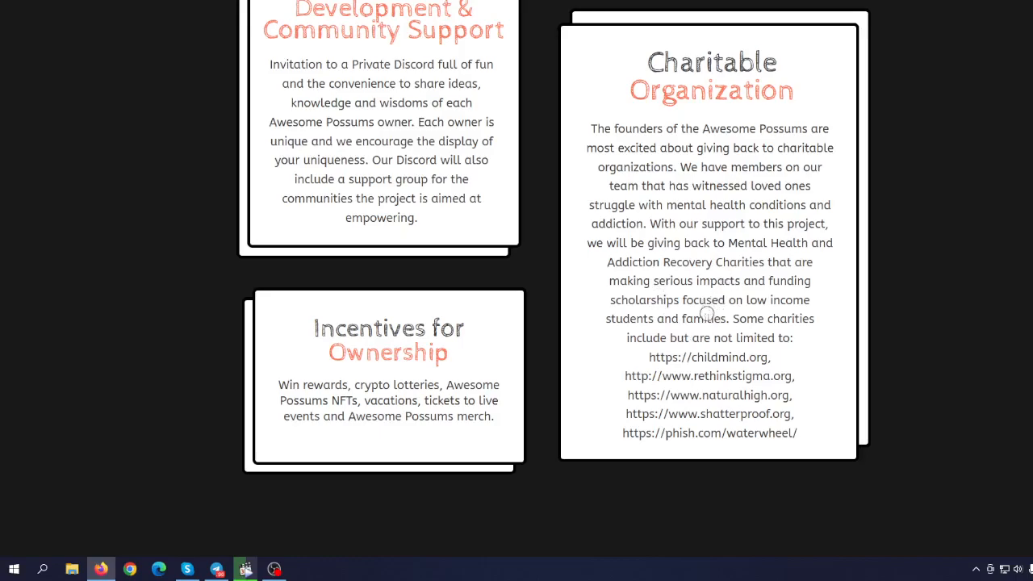
mouse_move(952, 508)
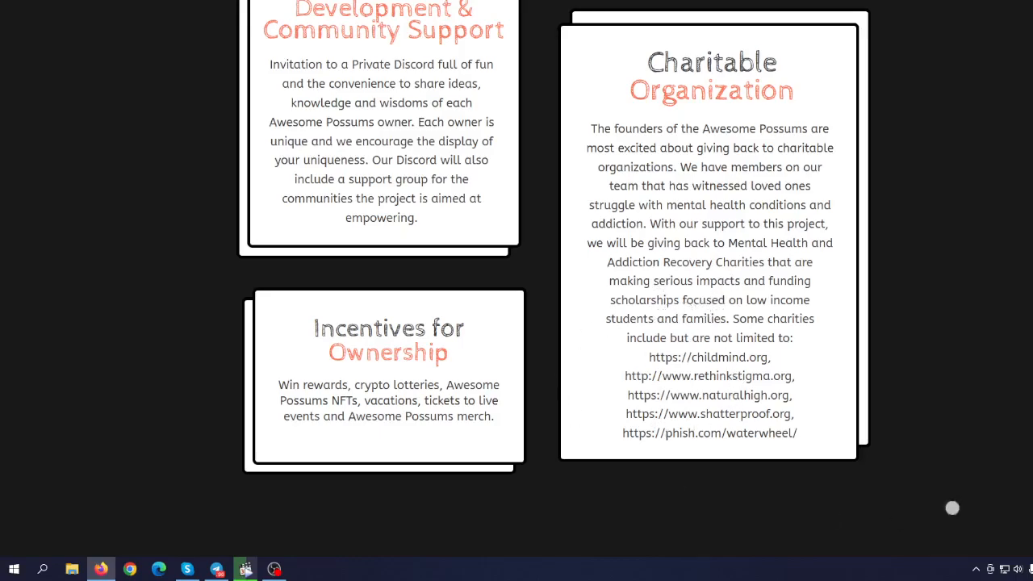
mouse_move(737, 447)
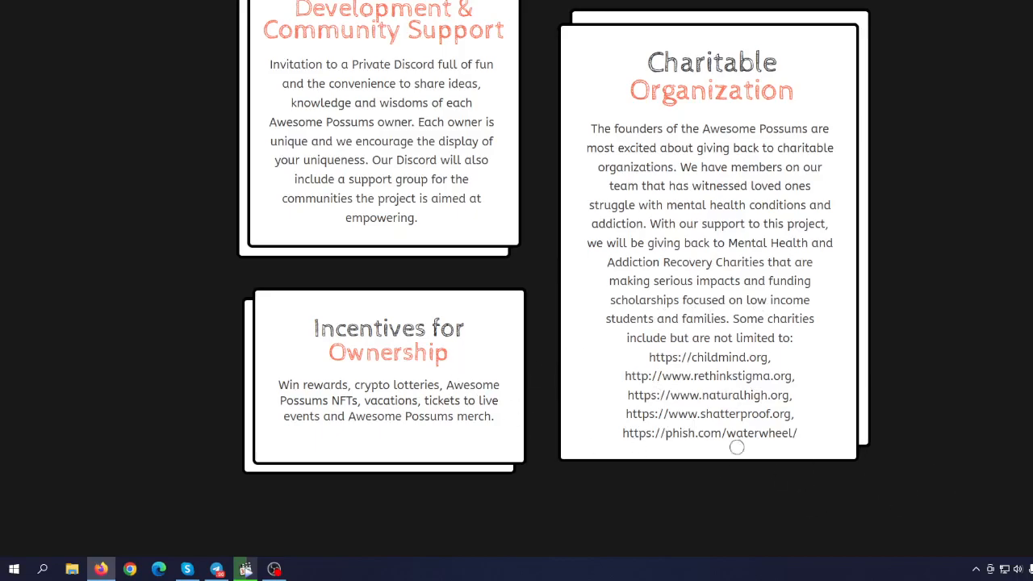
mouse_move(745, 424)
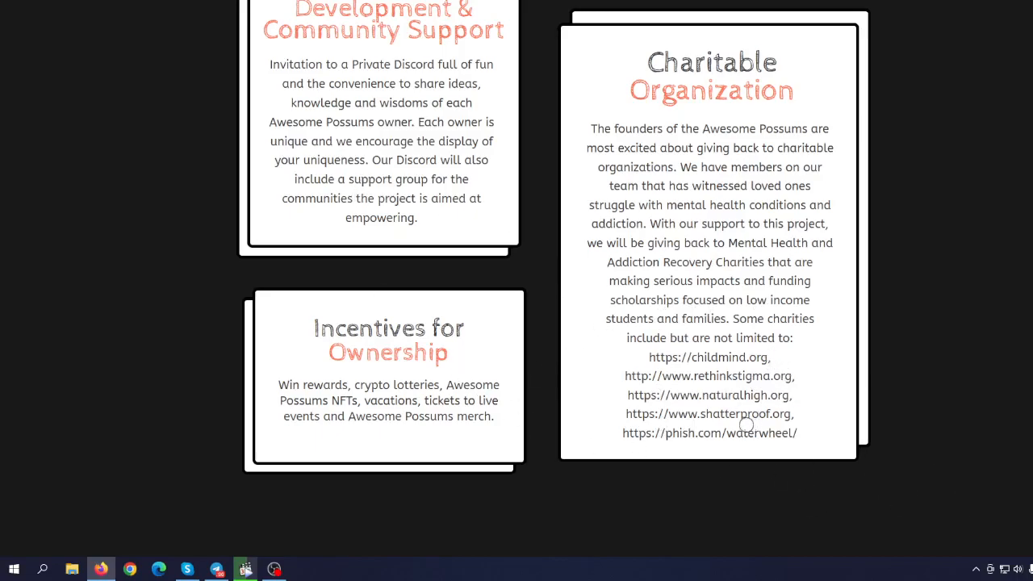
Step: Scroll THE ROAD milestones from 10% artwork to 100% ETH giveaway, then back up
scroll(down, 3)
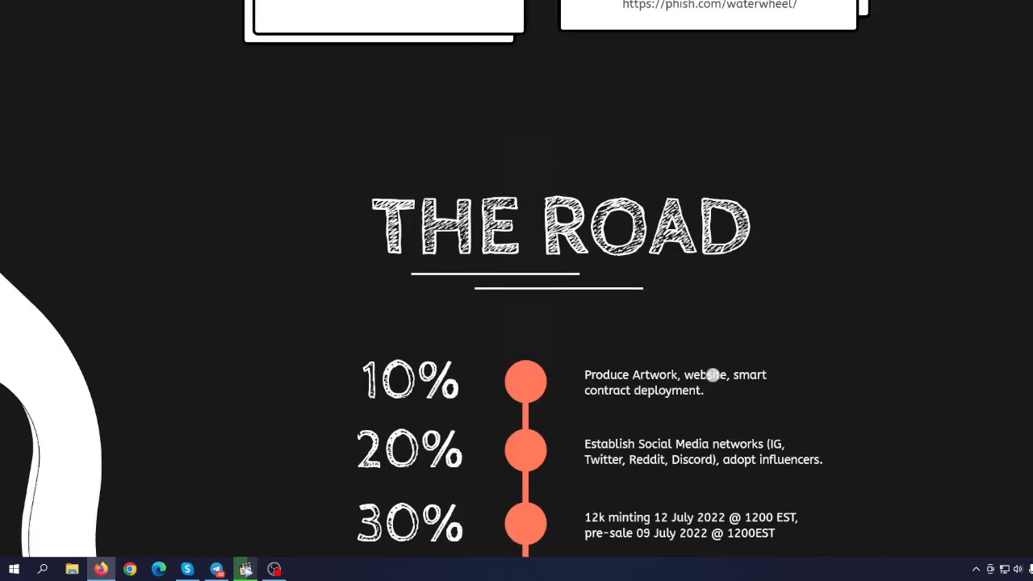
scroll(down, 3)
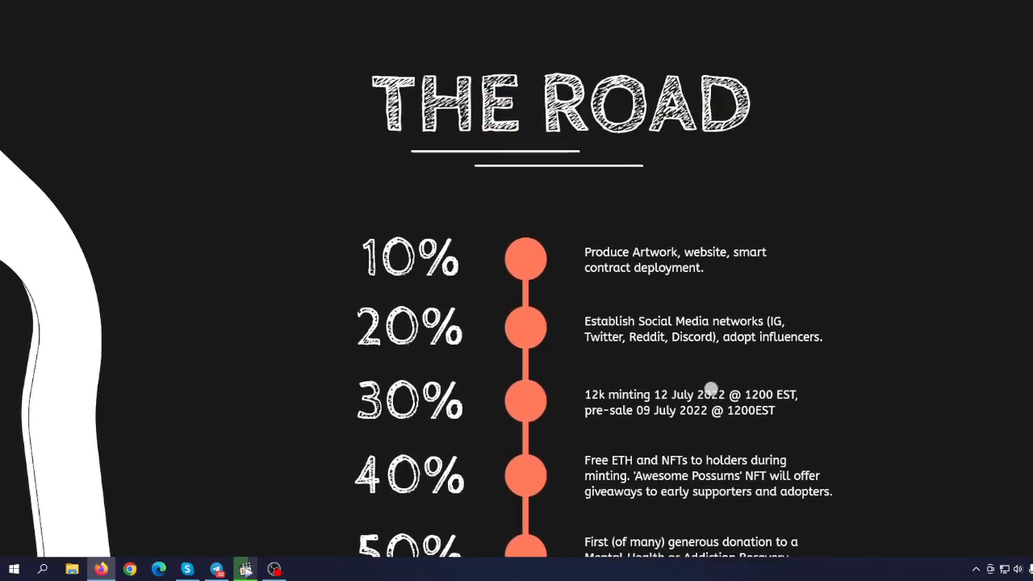
scroll(down, 3)
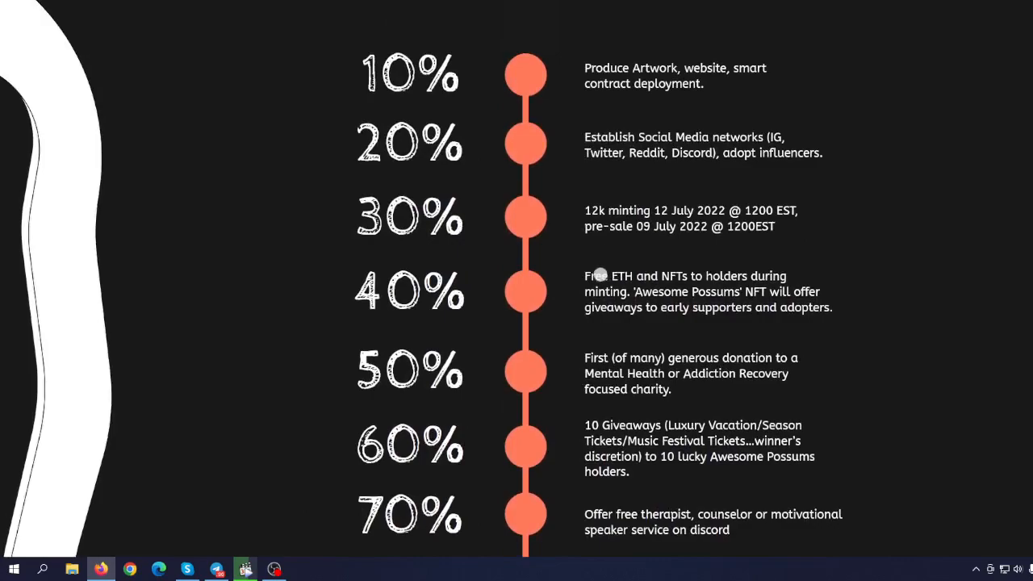
mouse_move(710, 215)
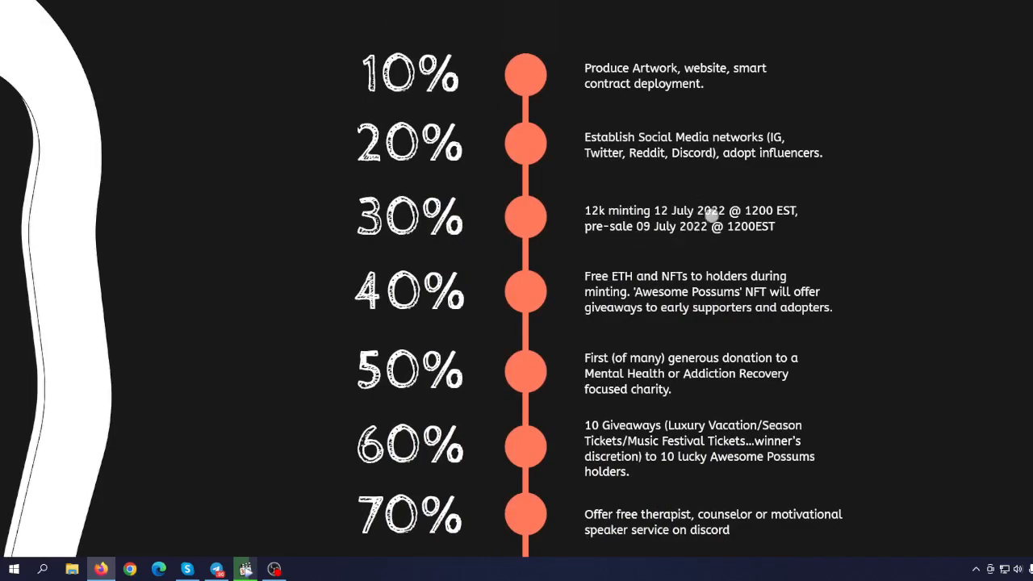
mouse_move(670, 224)
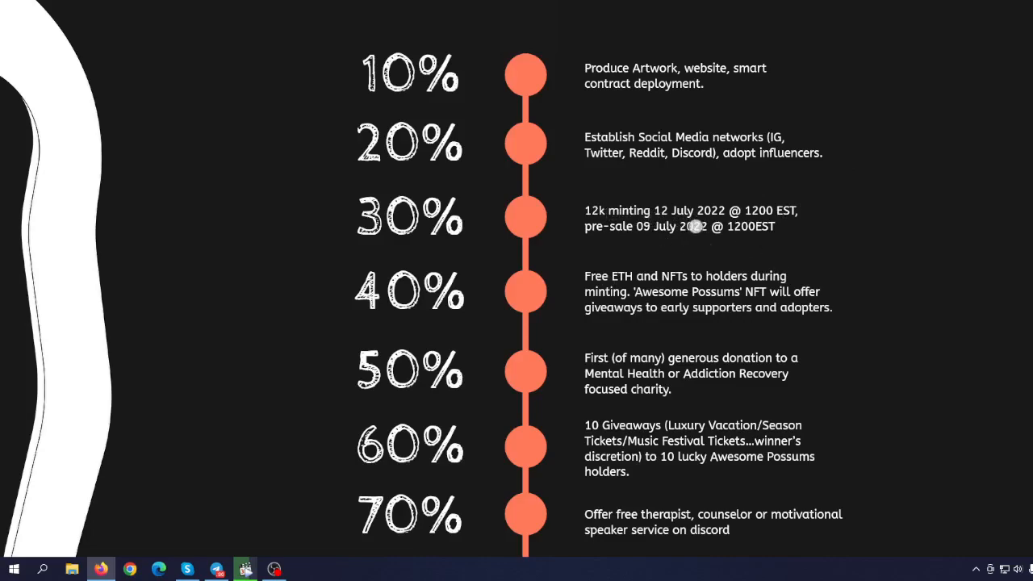
mouse_move(672, 337)
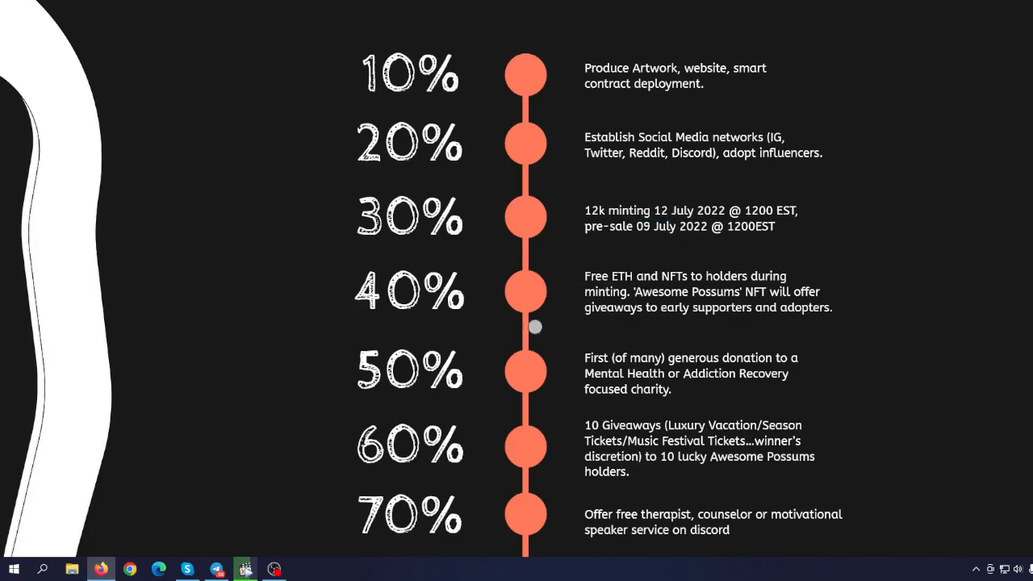
mouse_move(587, 391)
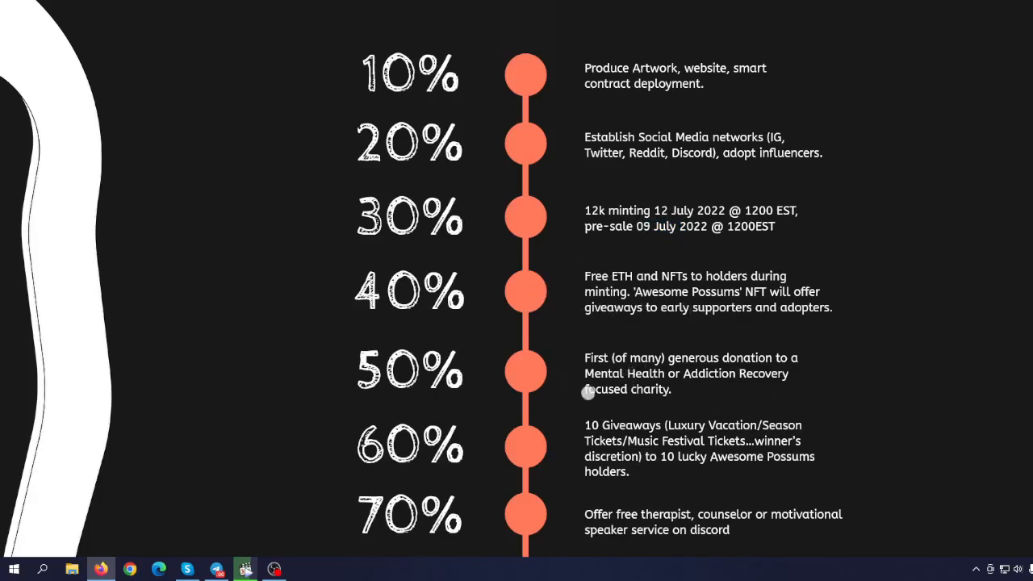
mouse_move(762, 390)
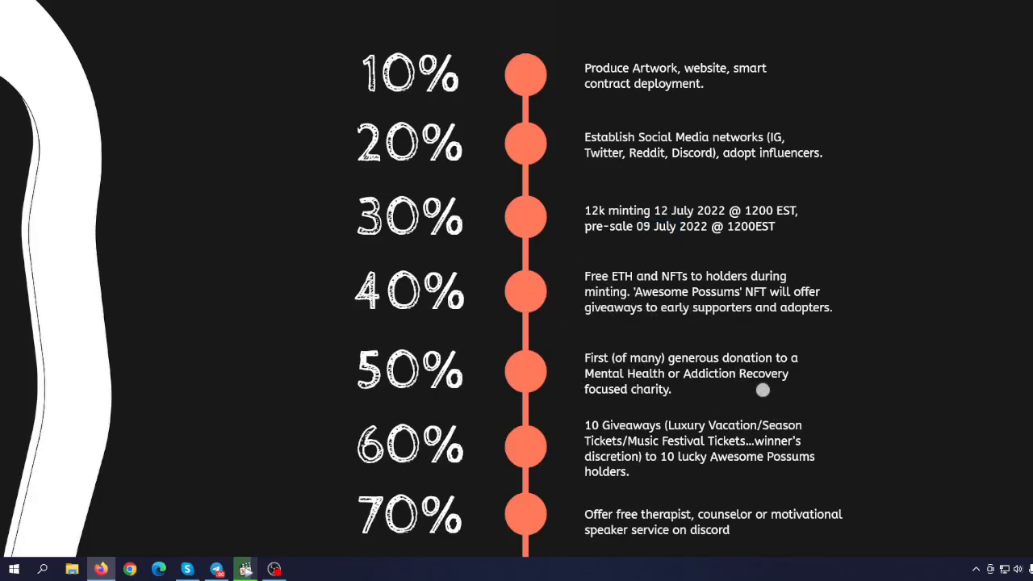
mouse_move(669, 345)
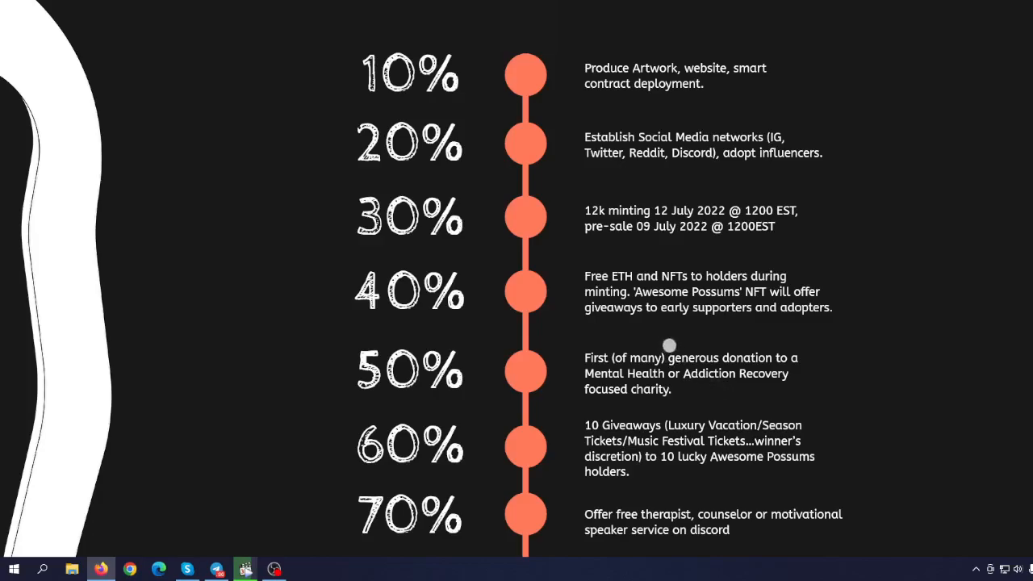
mouse_move(690, 338)
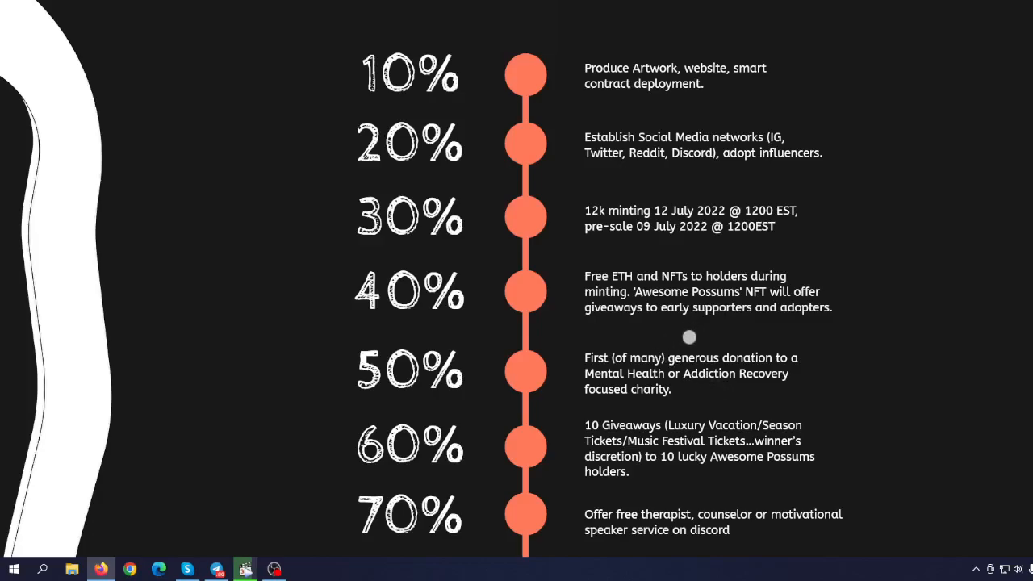
scroll(down, 3)
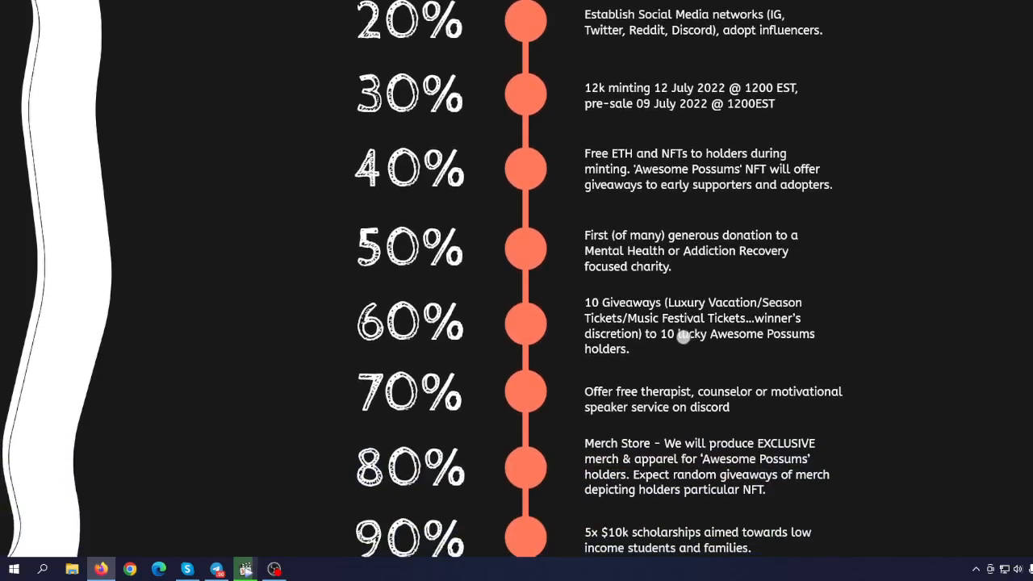
scroll(down, 3)
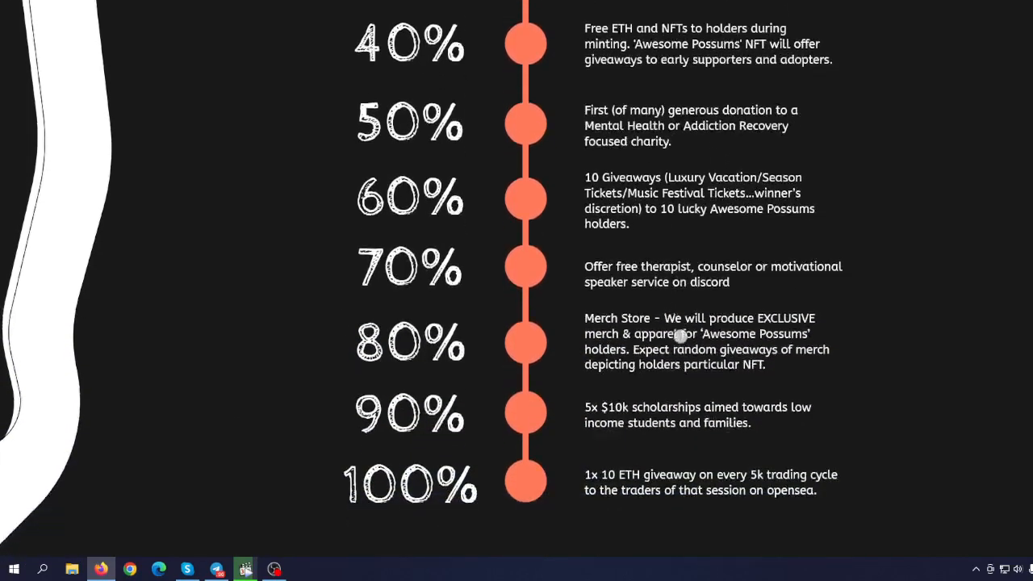
scroll(down, 3)
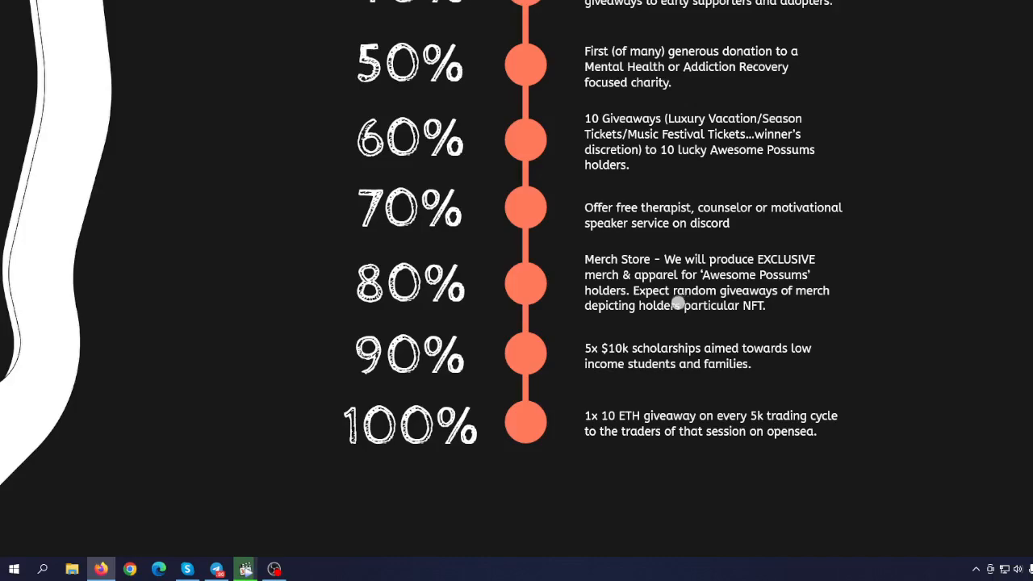
mouse_move(627, 329)
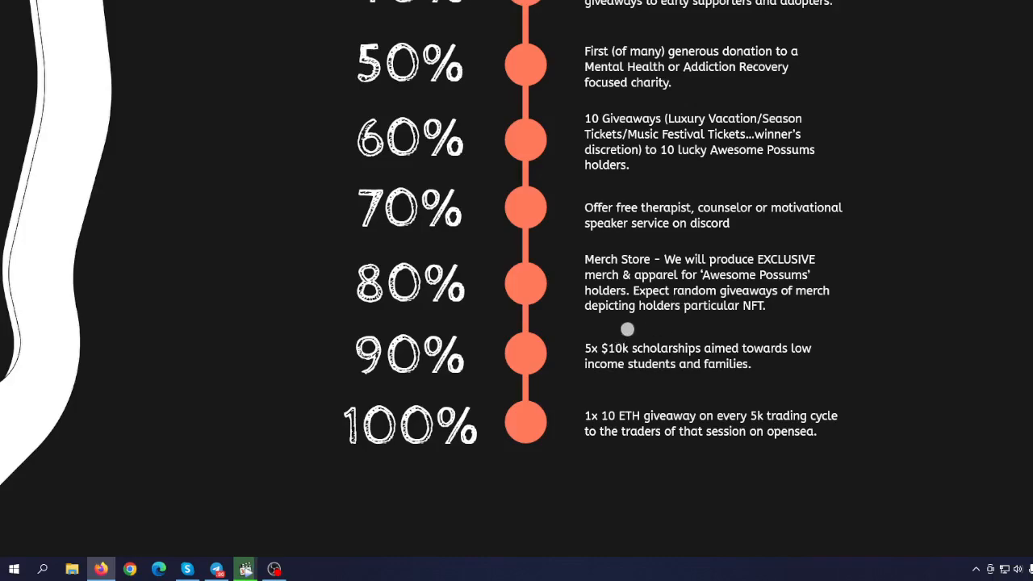
mouse_move(647, 312)
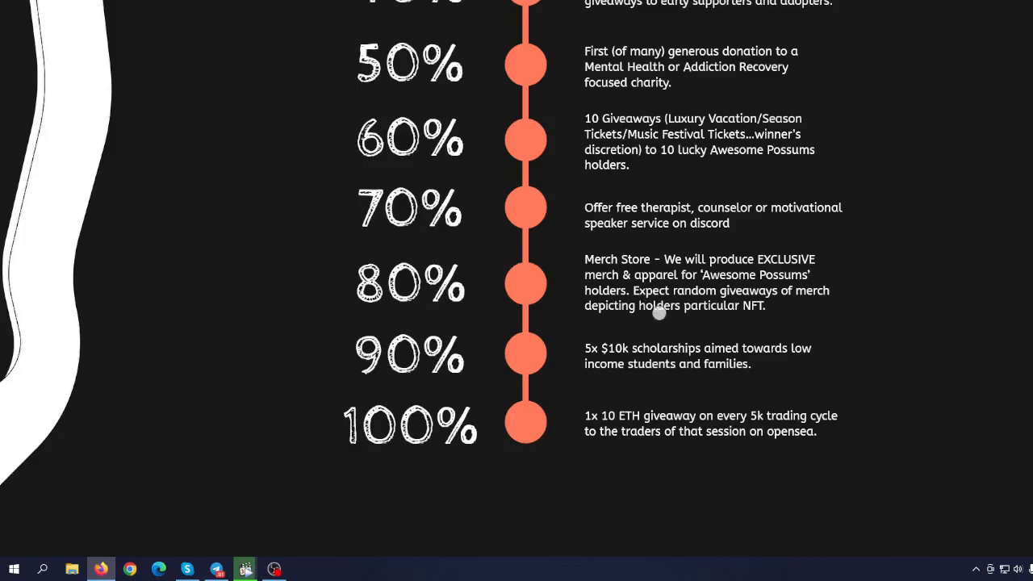
mouse_move(659, 364)
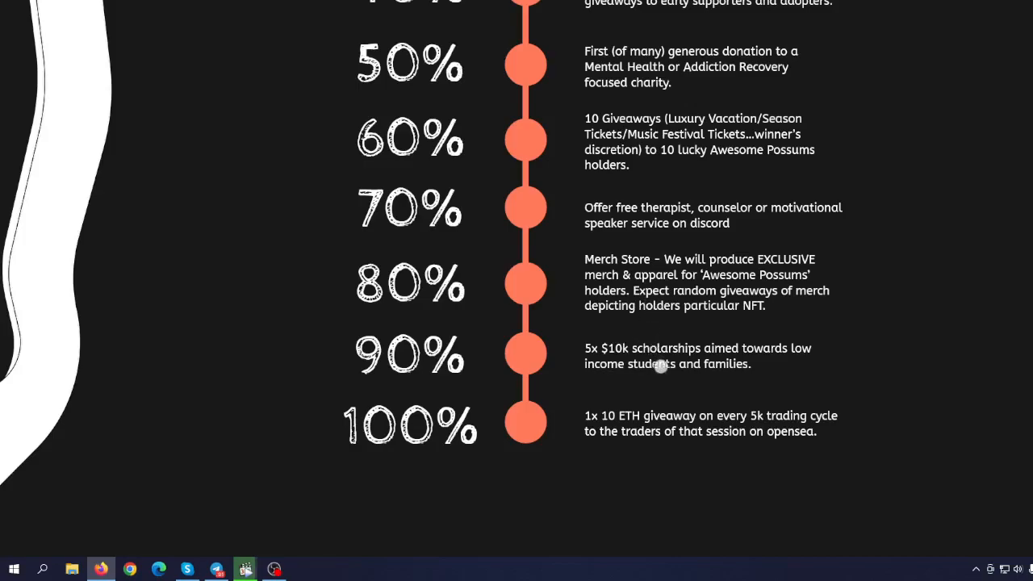
scroll(down, 3)
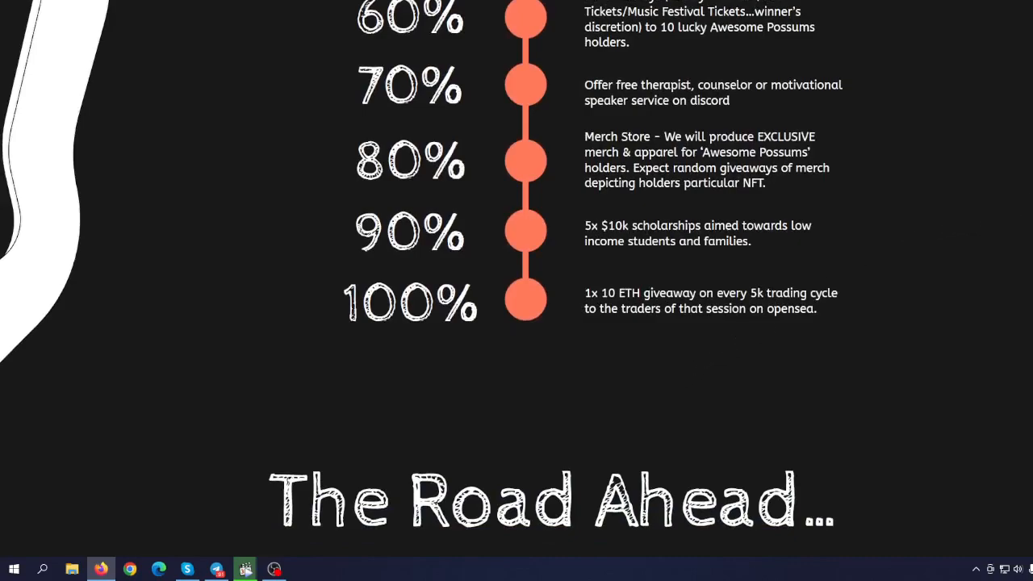
scroll(up, 3)
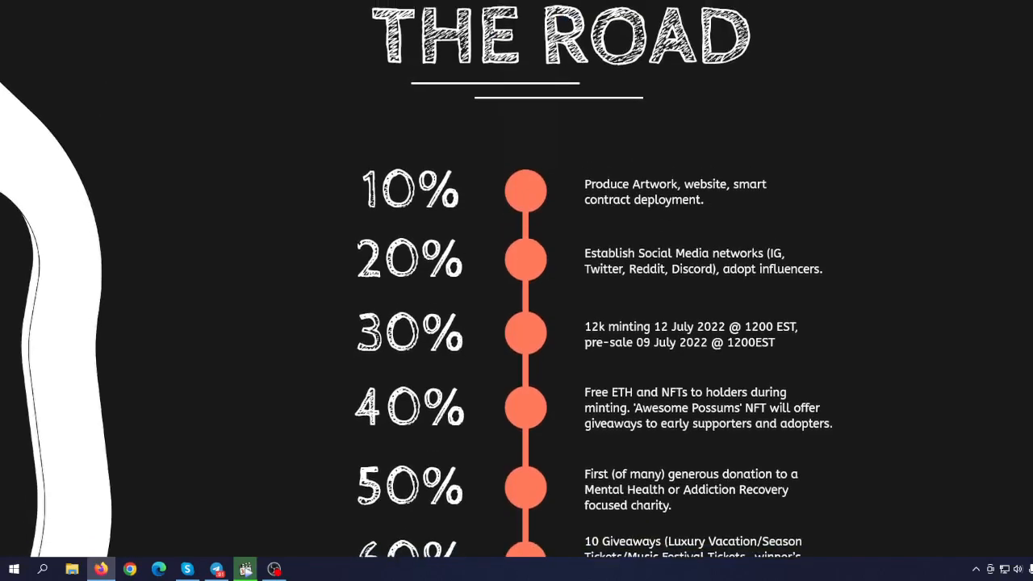
Step: Scroll through The Road Ahead list of future plans
scroll(down, 3)
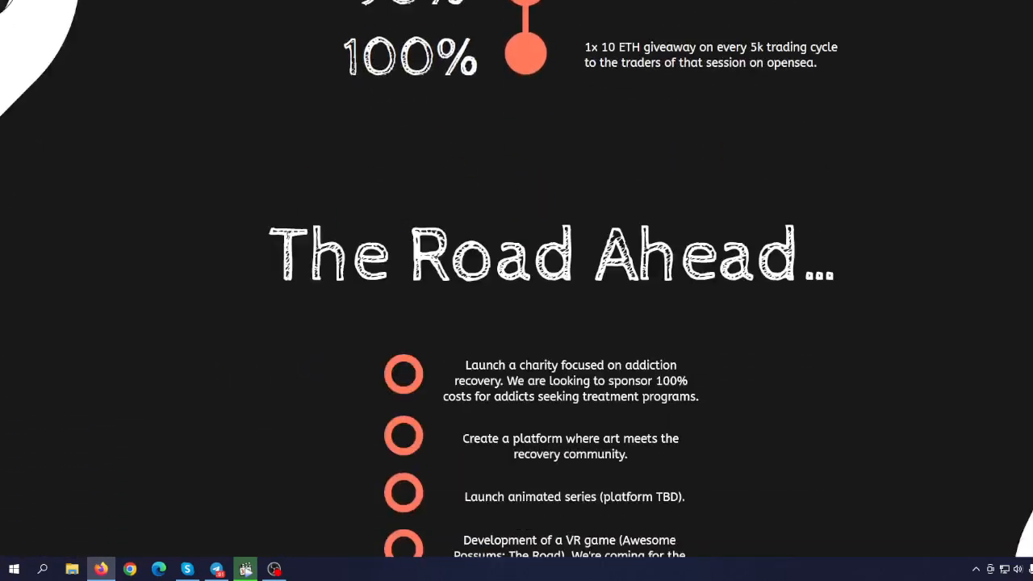
scroll(down, 3)
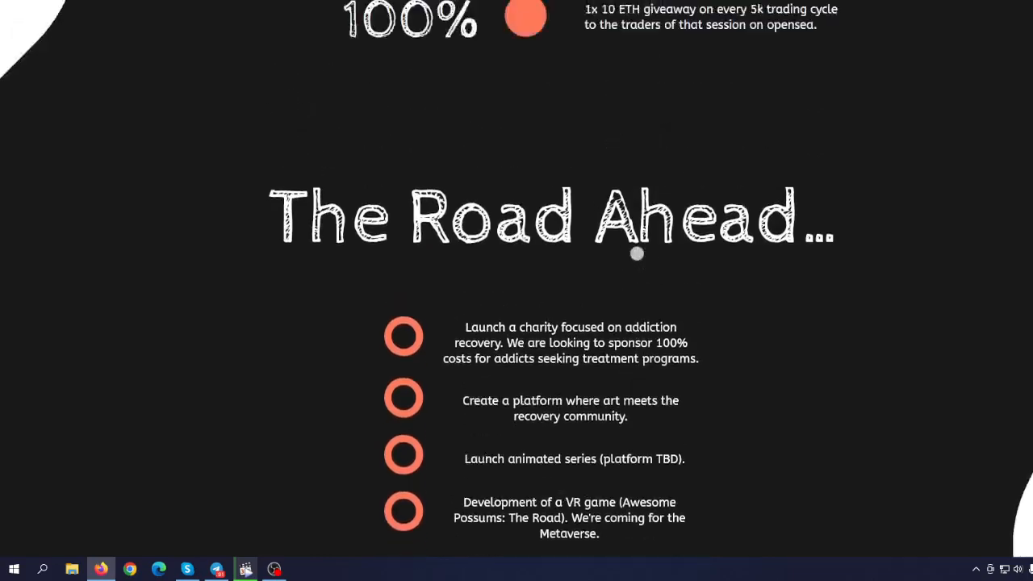
scroll(up, 3)
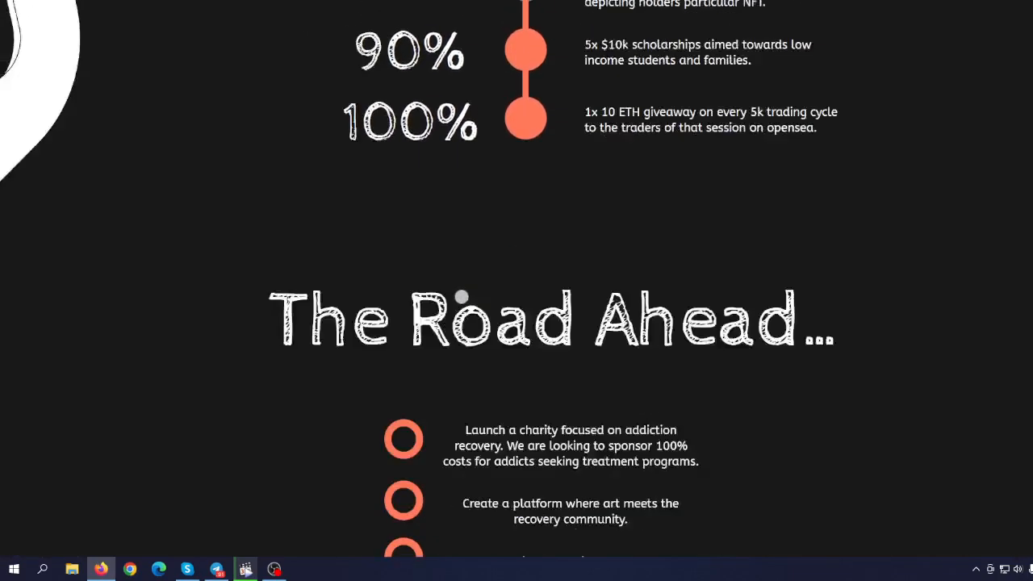
scroll(down, 3)
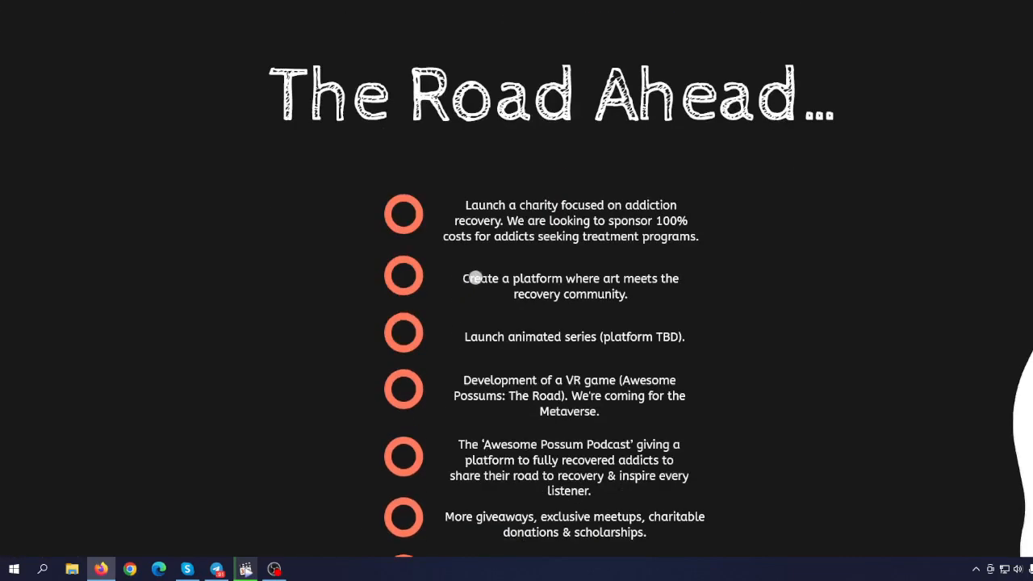
mouse_move(512, 206)
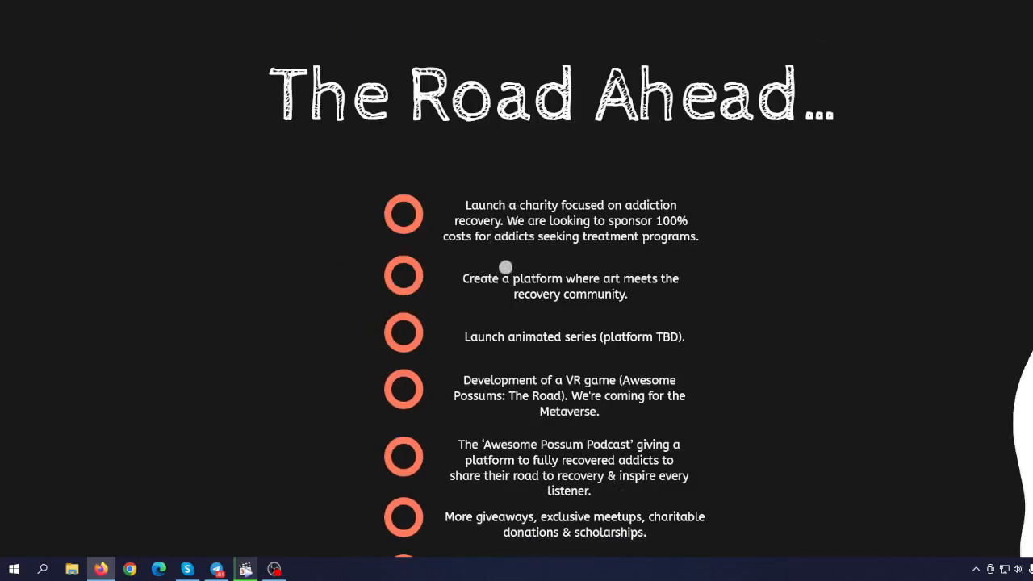
mouse_move(510, 260)
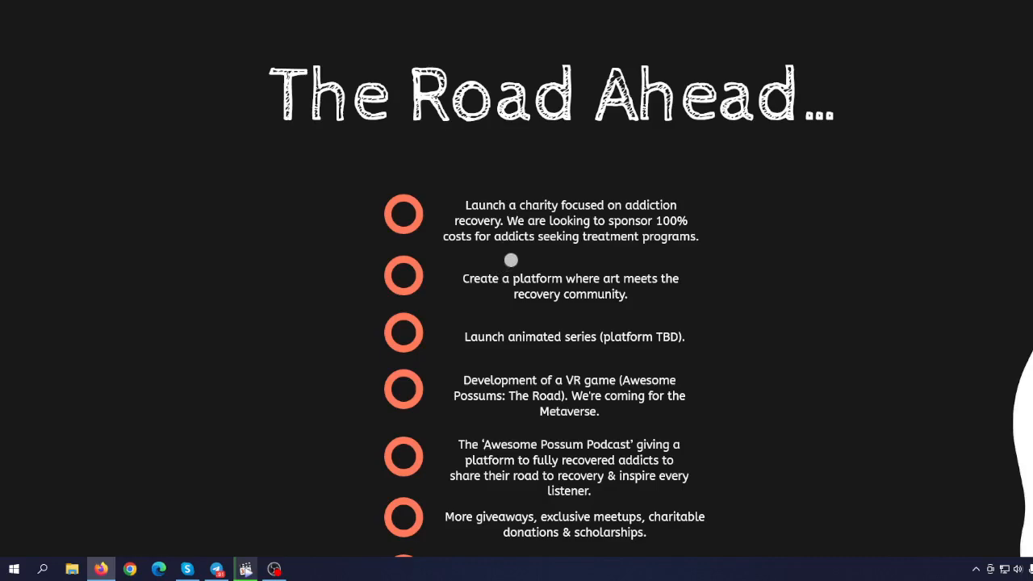
mouse_move(516, 291)
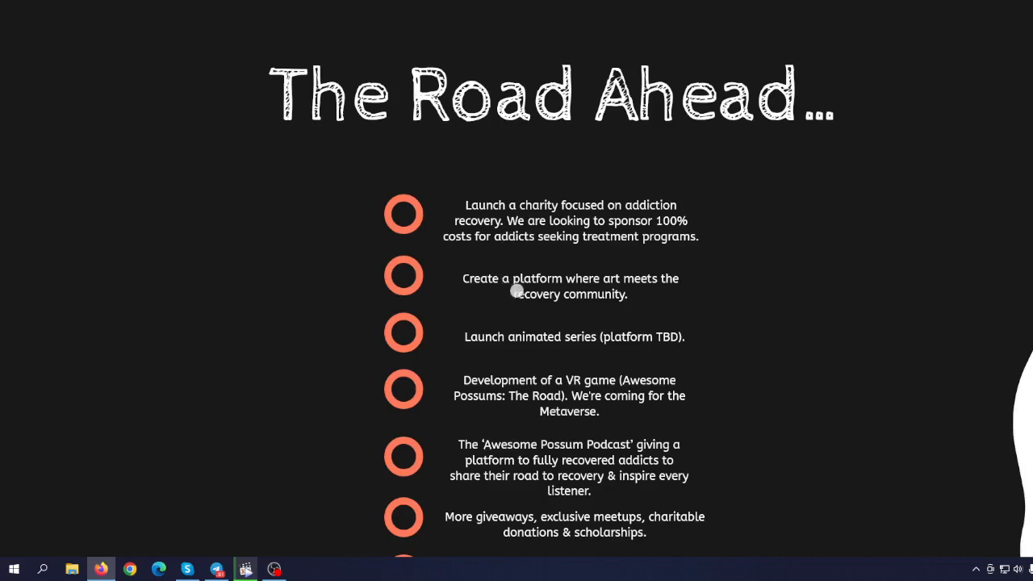
mouse_move(524, 319)
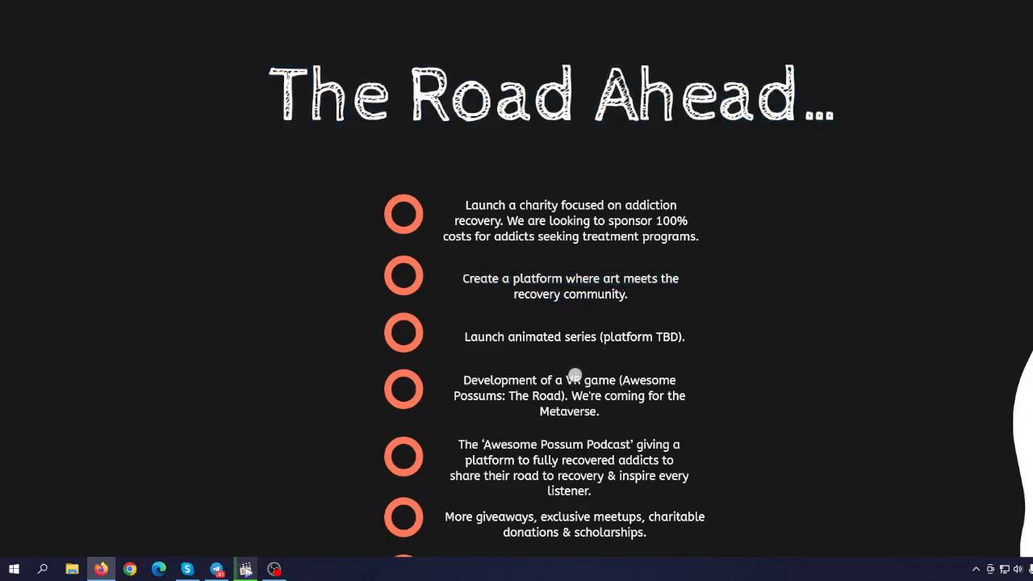
mouse_move(528, 396)
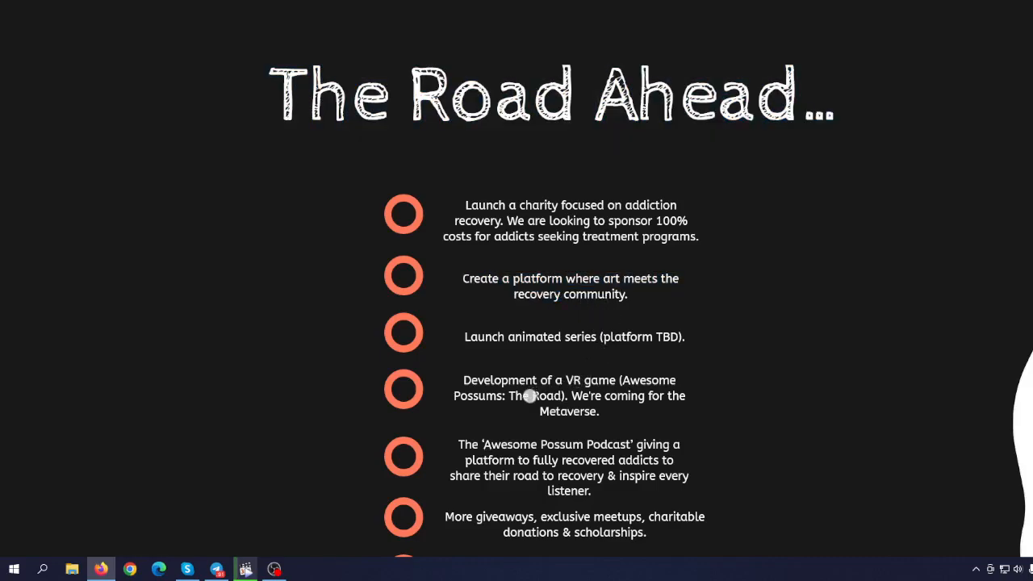
mouse_move(585, 460)
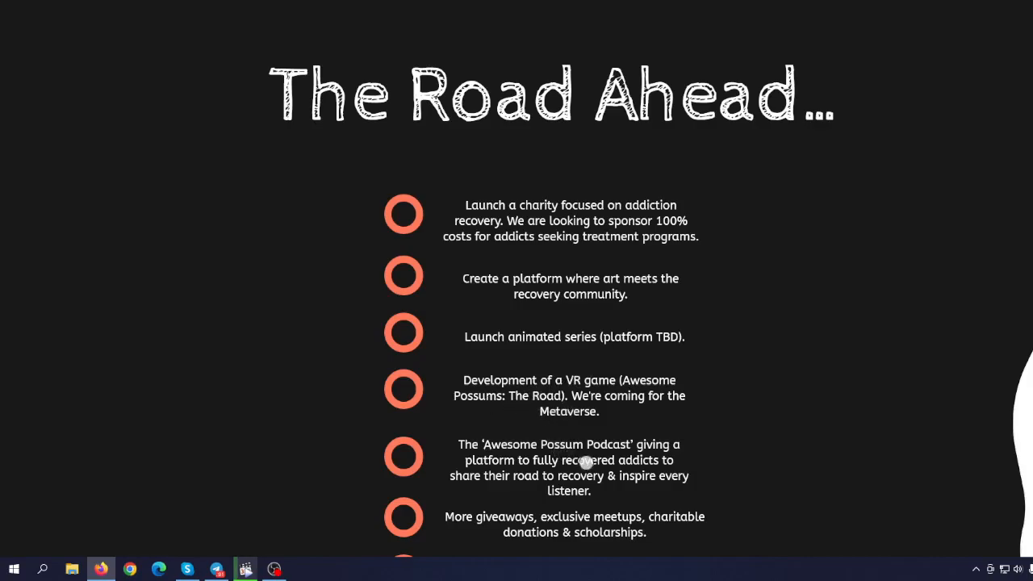
Step: Scroll past the whitepaper tokenomics down to the FAQ section
scroll(down, 3)
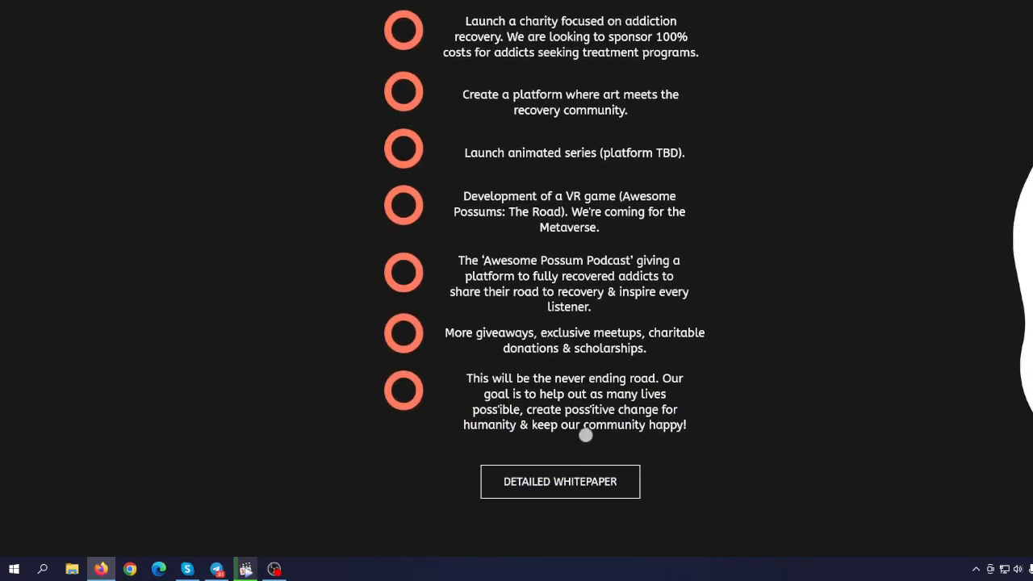
scroll(down, 3)
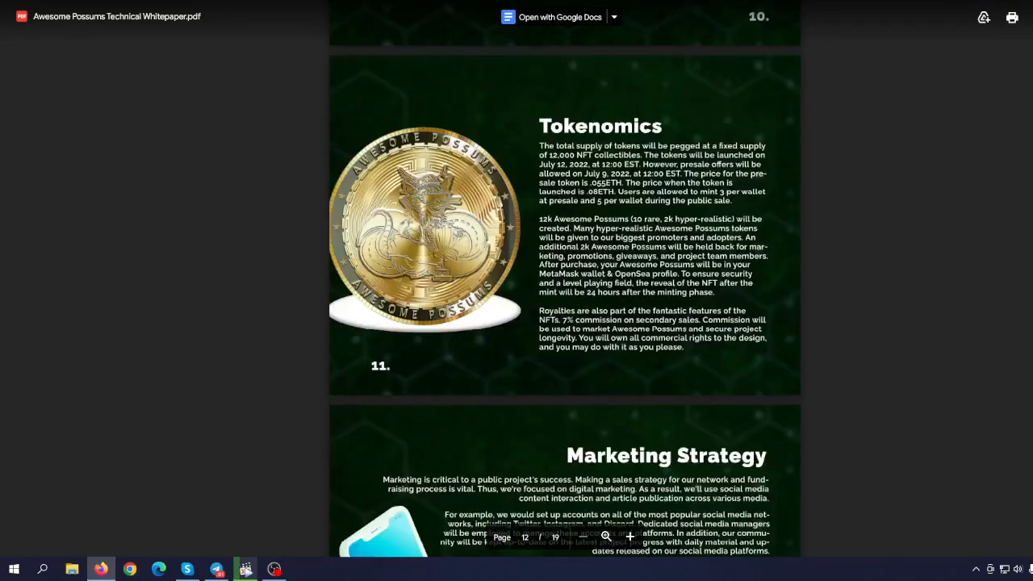
scroll(down, 3)
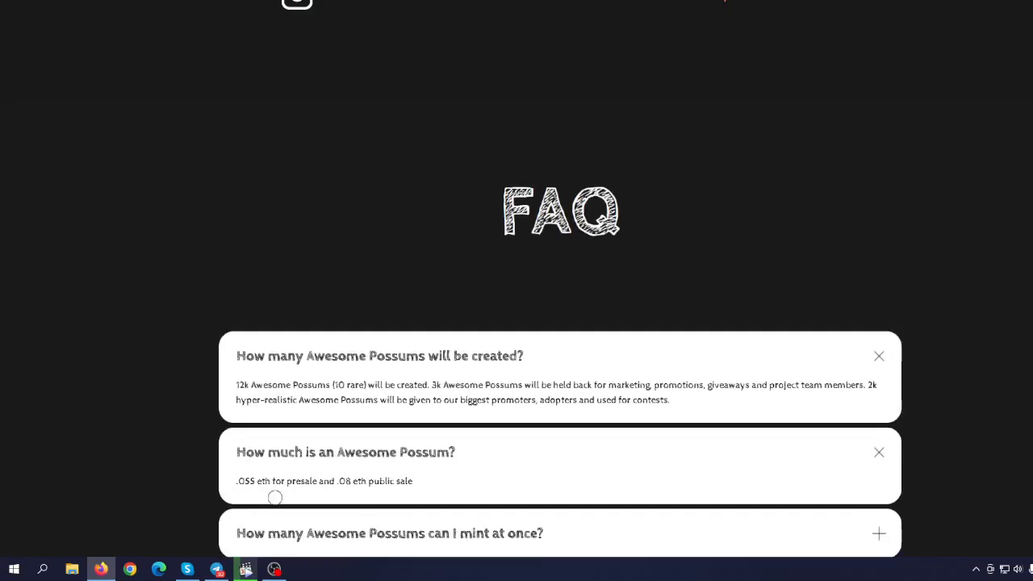
Step: Expand the FAQ answers on minting limits and Secondary Market resale, then scroll back up
scroll(down, 3)
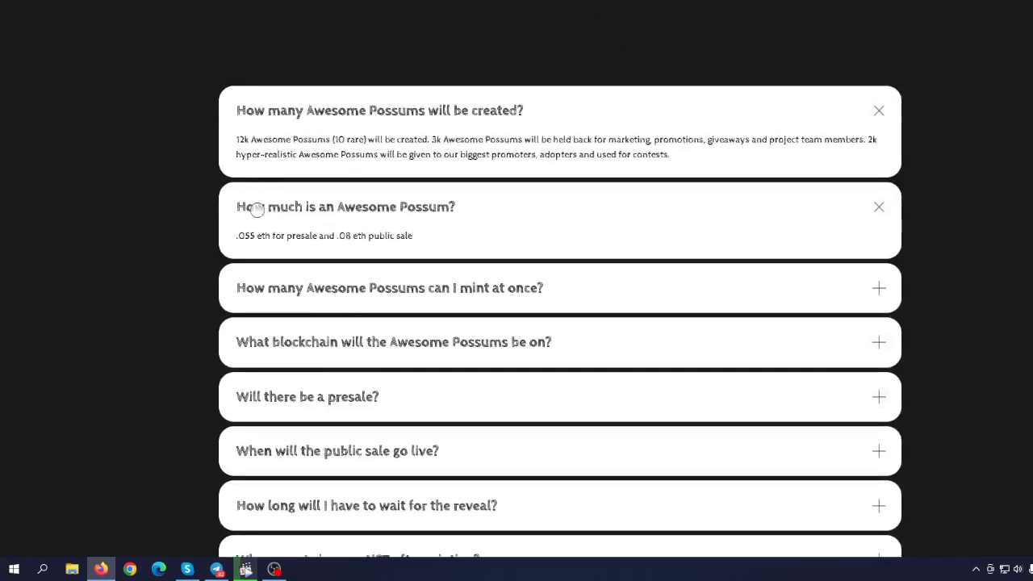
mouse_move(430, 325)
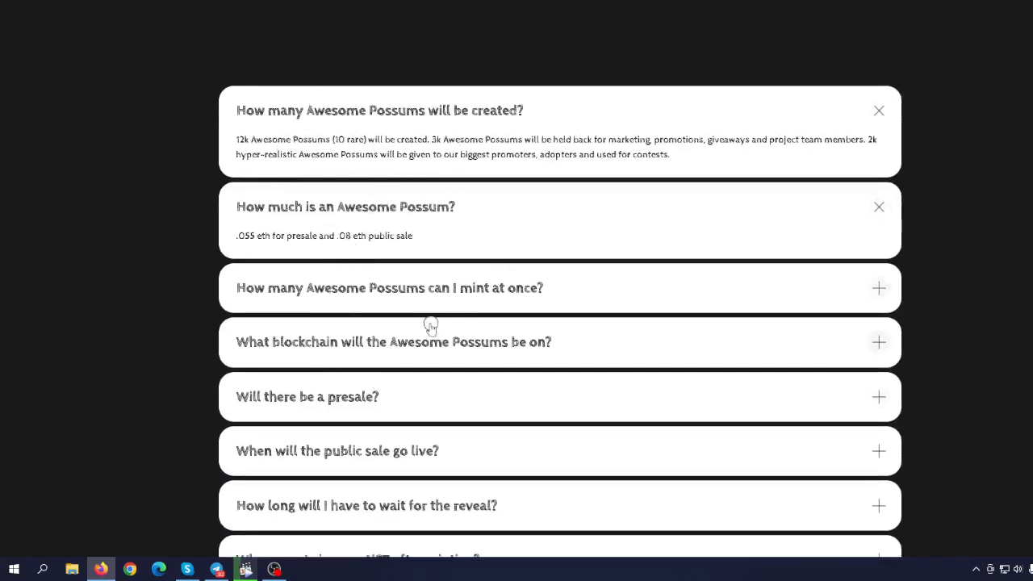
mouse_move(348, 316)
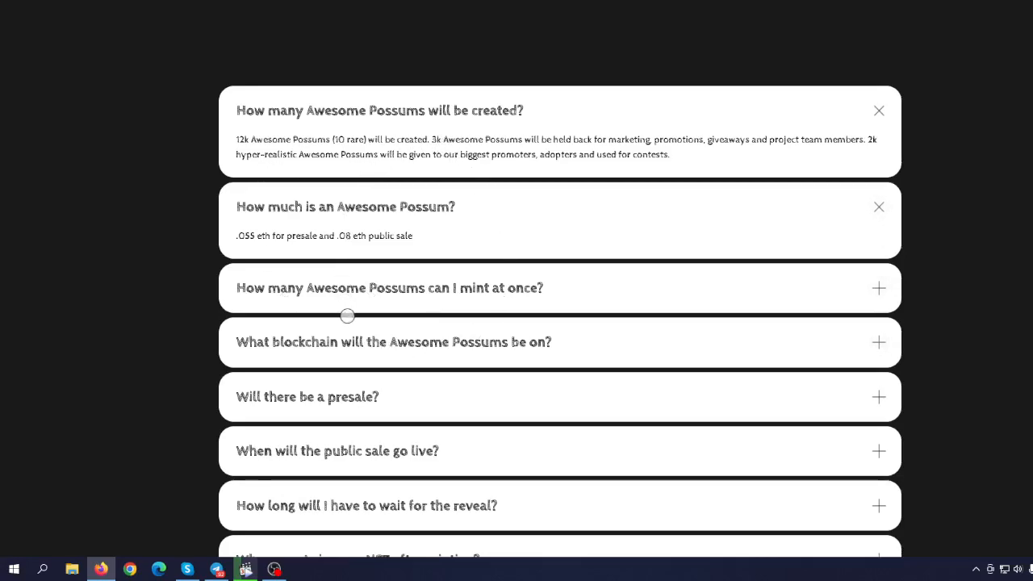
click(560, 288)
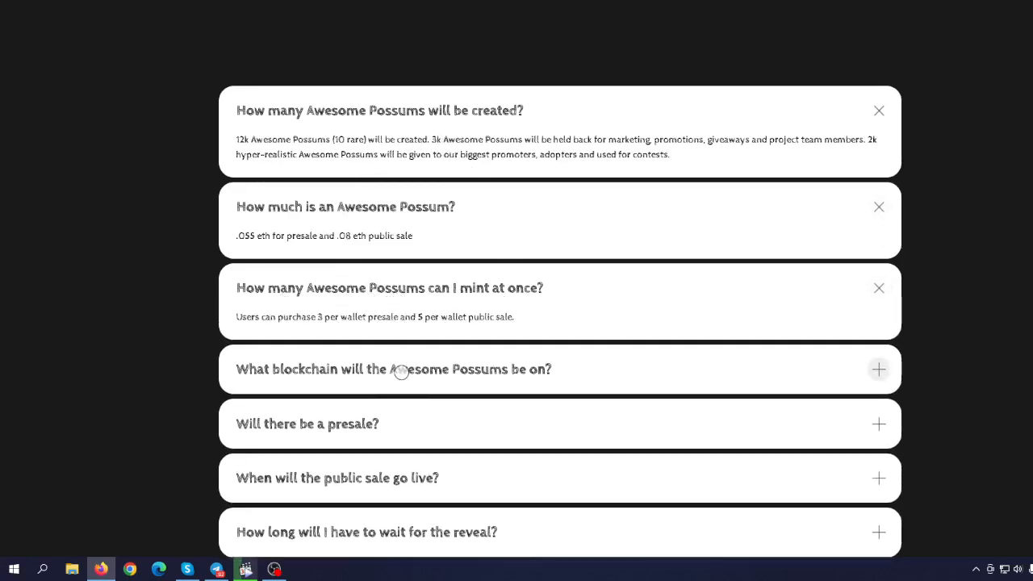
mouse_move(409, 353)
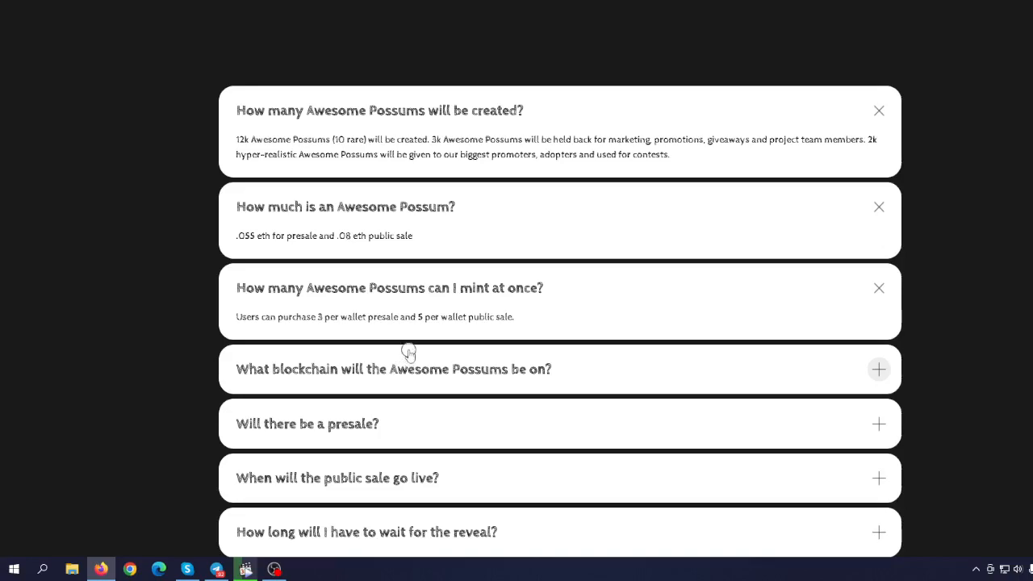
mouse_move(410, 342)
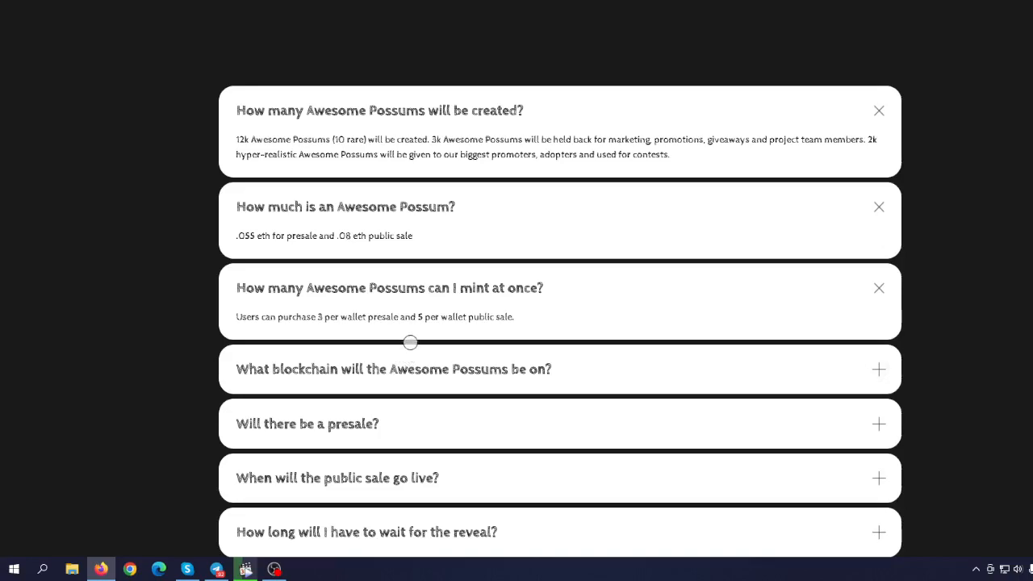
mouse_move(430, 327)
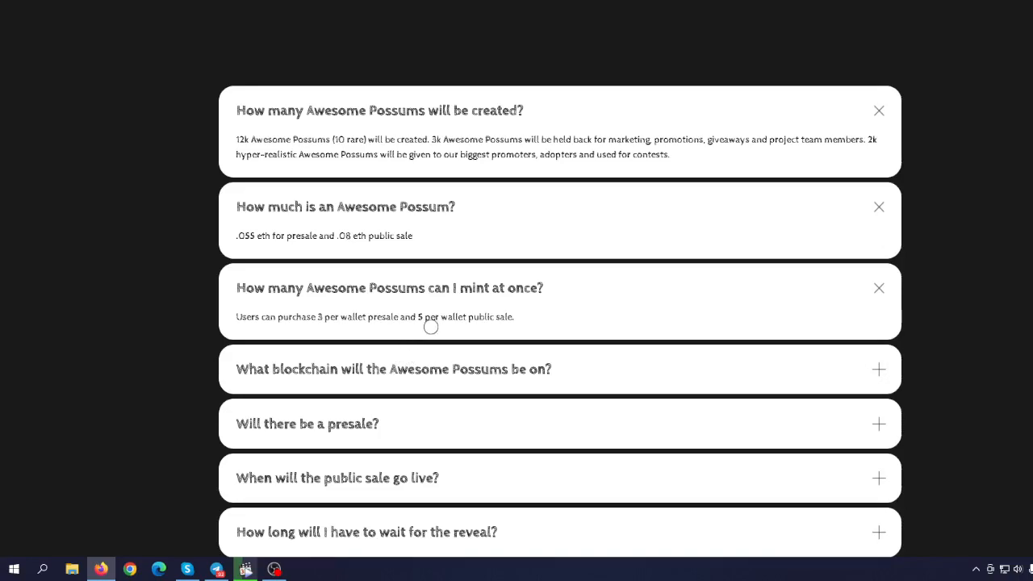
mouse_move(406, 361)
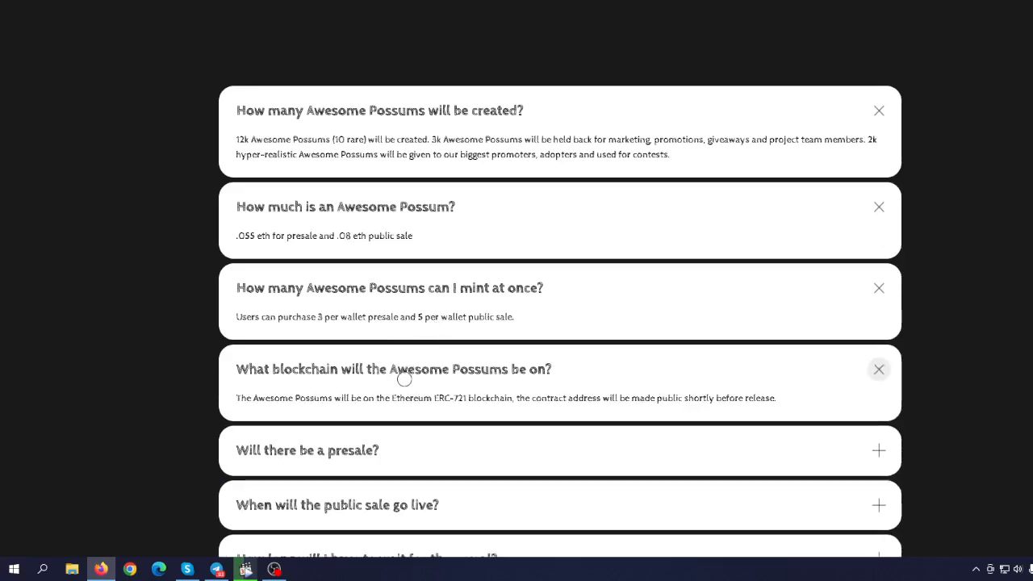
mouse_move(400, 397)
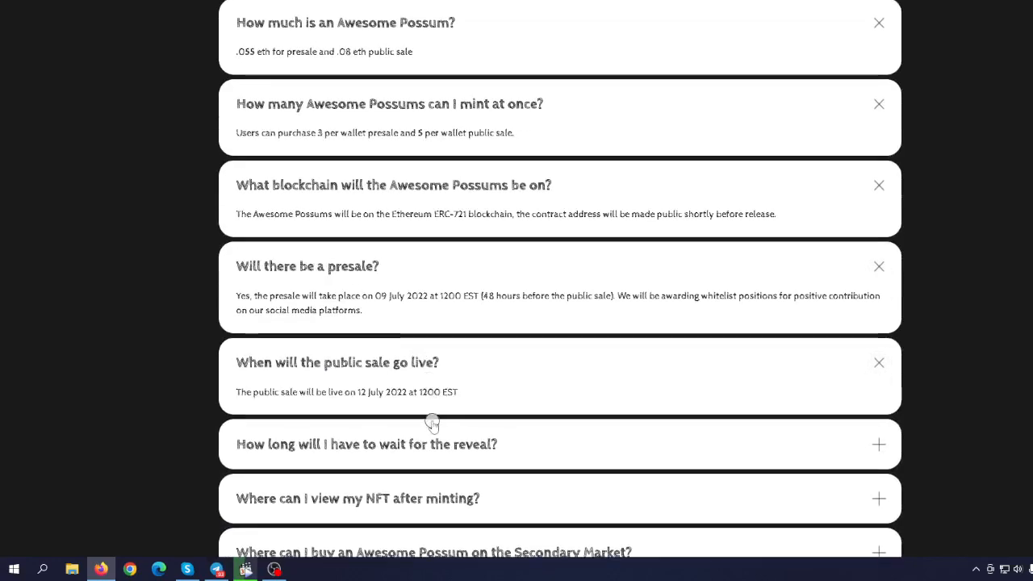
scroll(down, 3)
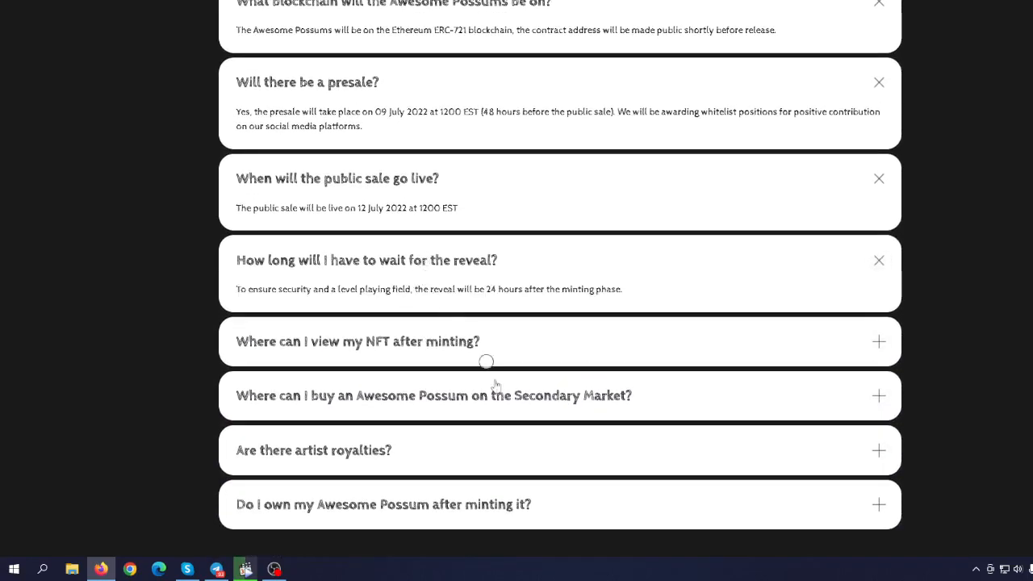
mouse_move(405, 365)
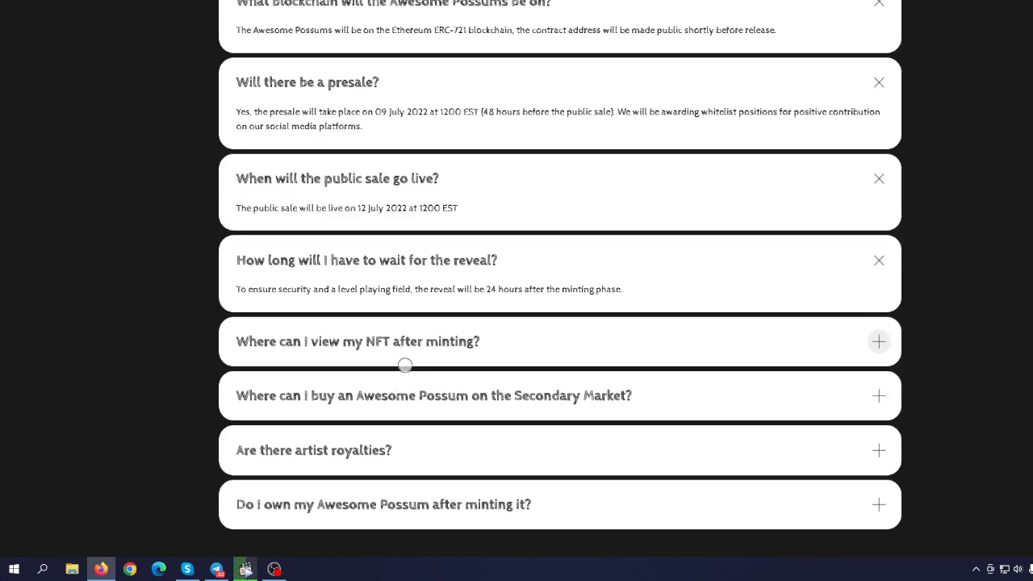
mouse_move(441, 404)
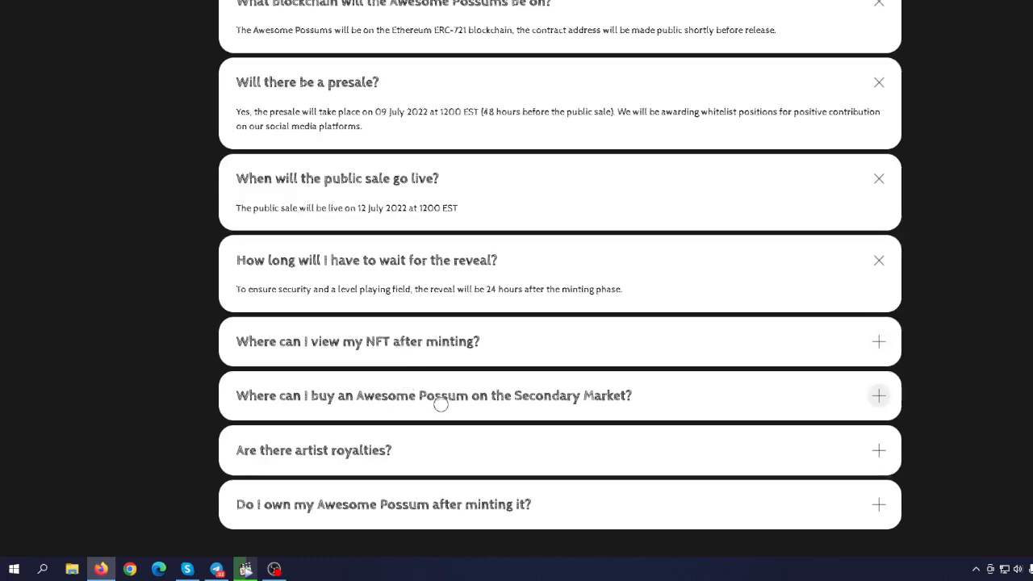
click(433, 395)
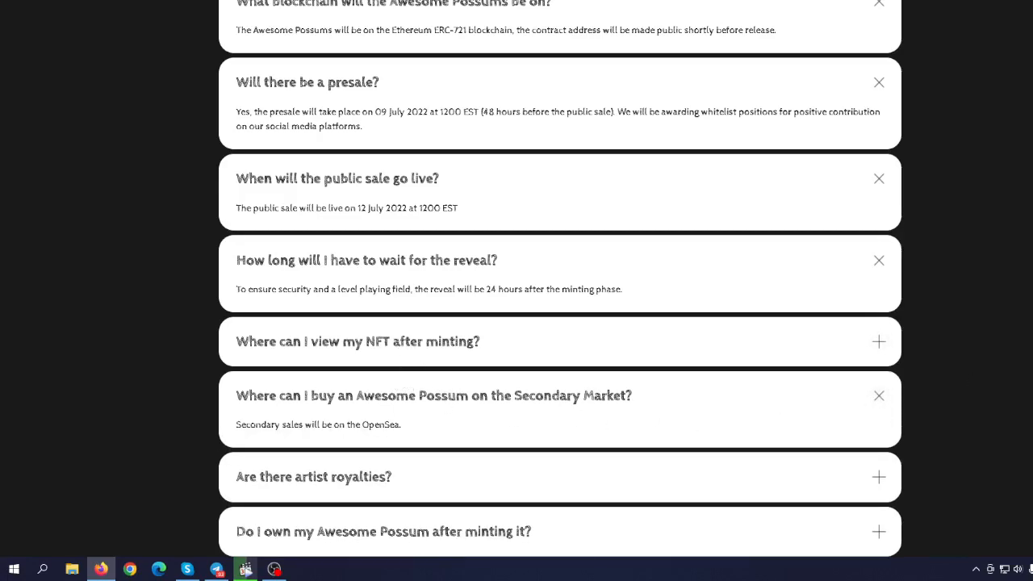
scroll(up, 3)
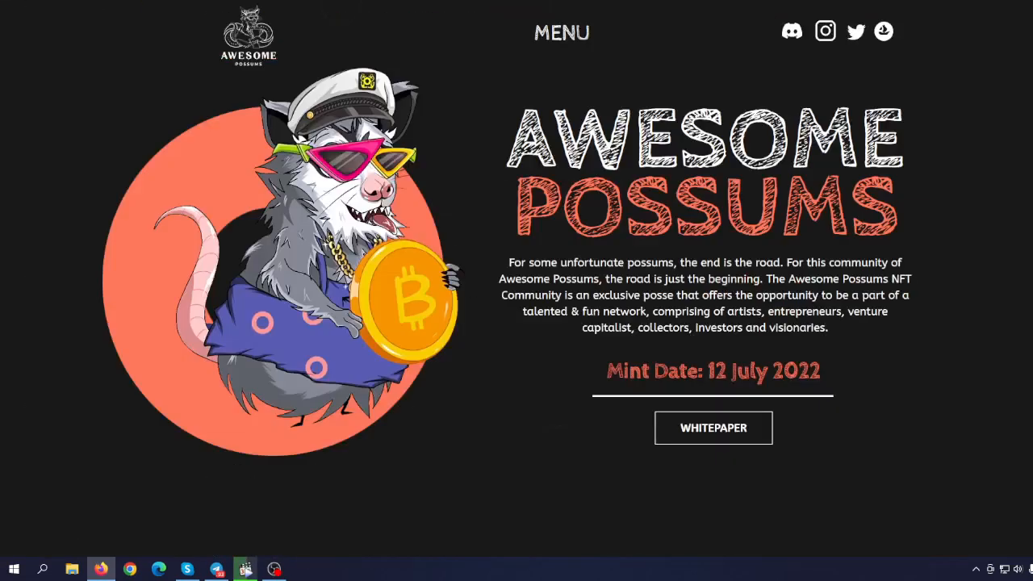
mouse_move(987, 147)
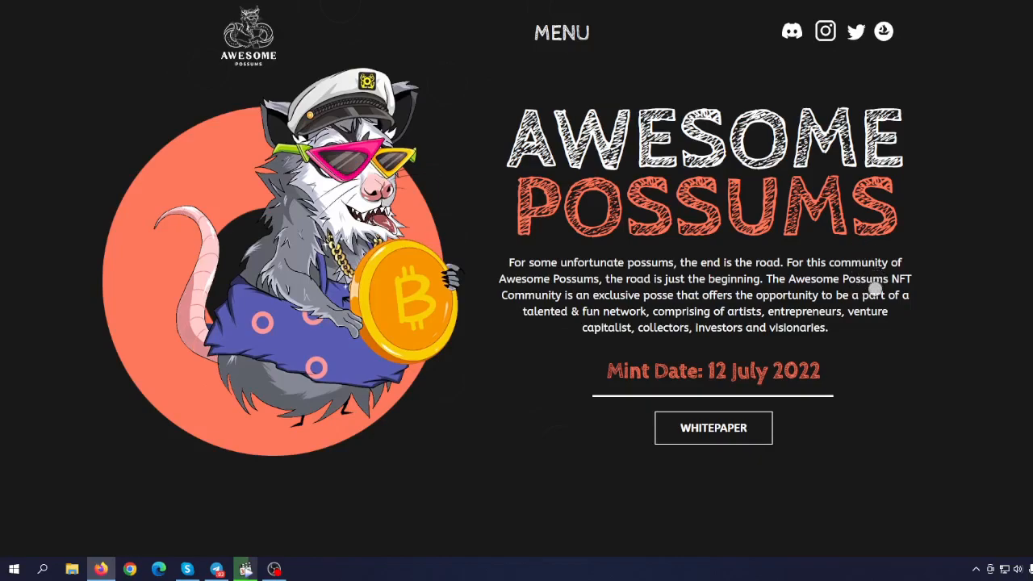
mouse_move(879, 284)
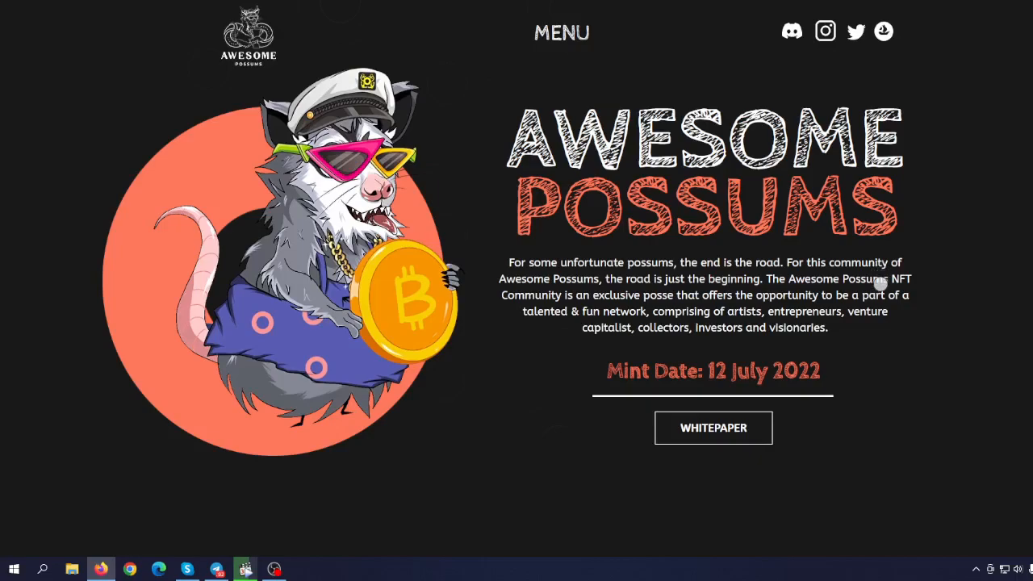